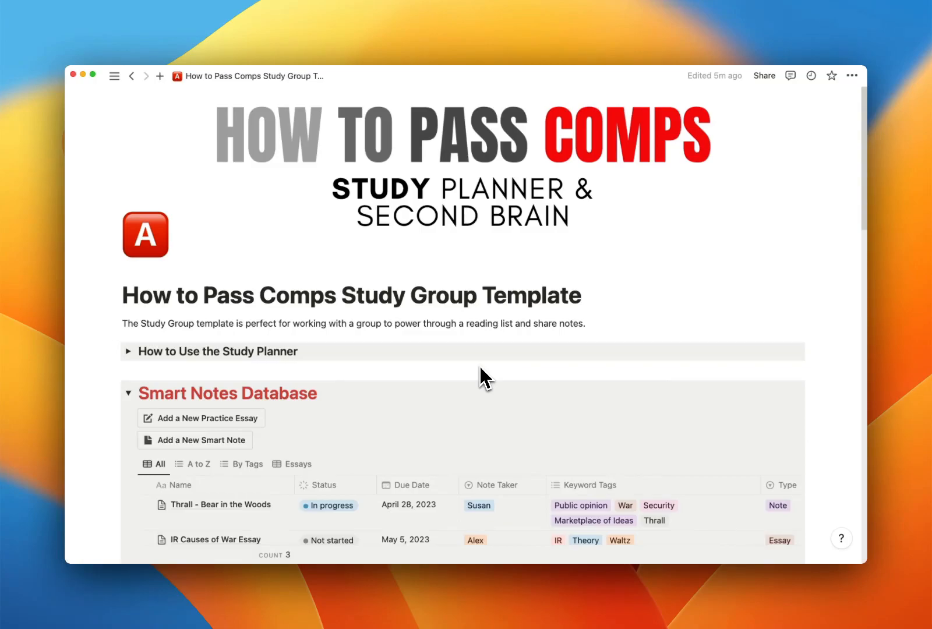
{"action": "mouse_move", "coordinate": [492, 385]}
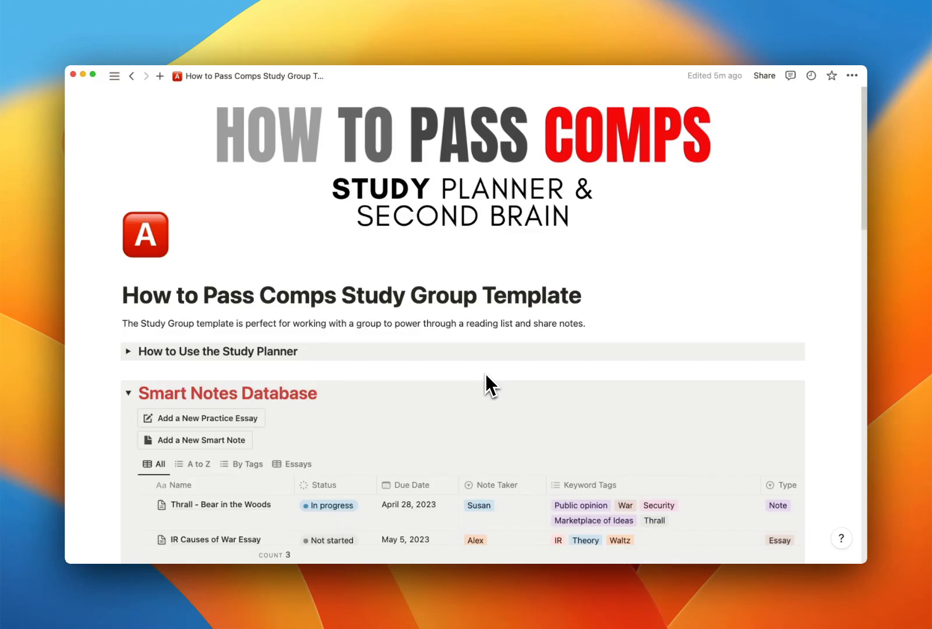
{"action": "mouse_move", "coordinate": [502, 389]}
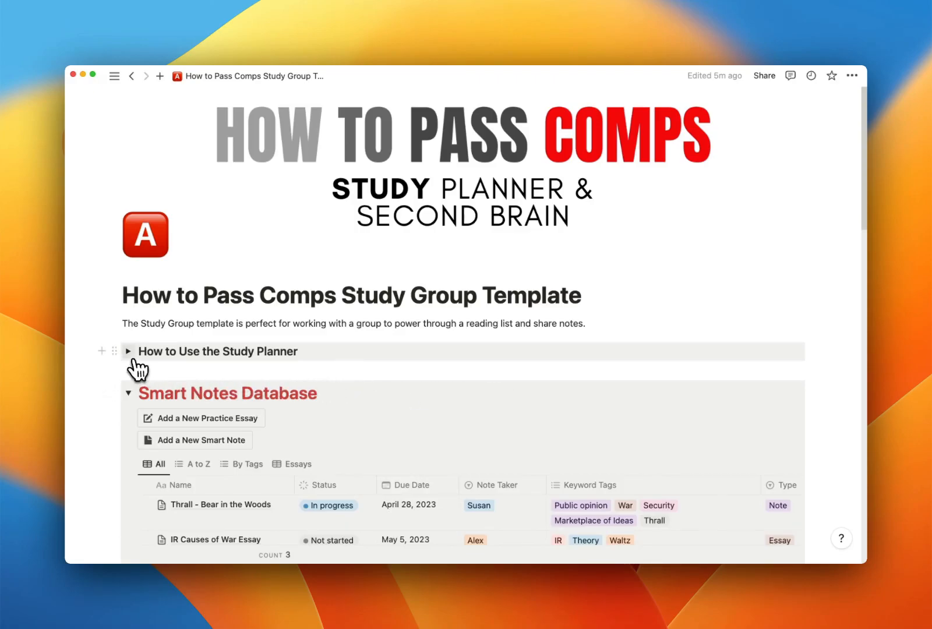
- Expand the 'How to Use the Study Planner' toggle, then open and close the Share panel
{"action": "left_click", "coordinate": [127, 350]}
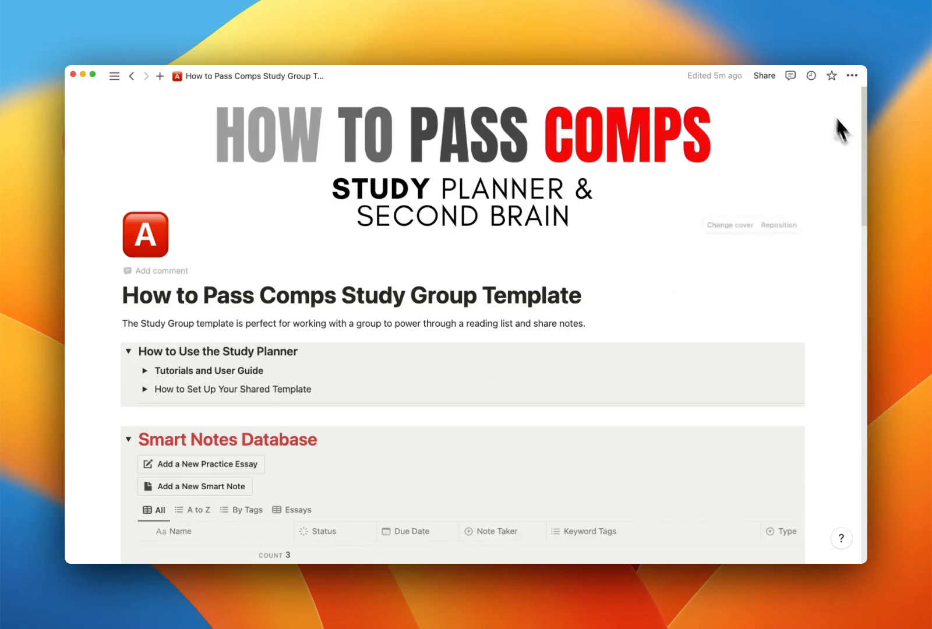
{"action": "mouse_move", "coordinate": [764, 76]}
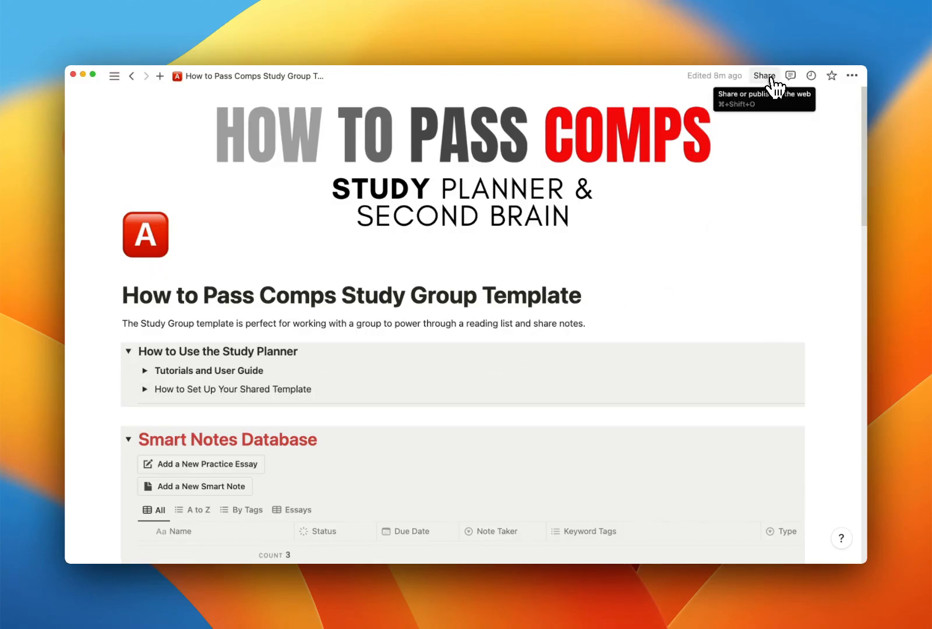
{"action": "left_click", "coordinate": [764, 76]}
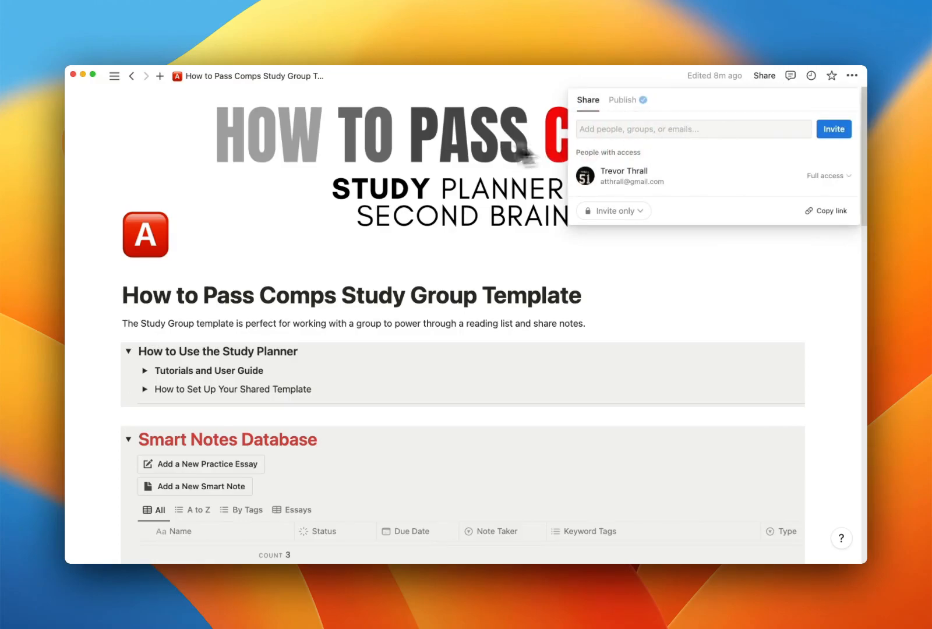
{"action": "mouse_move", "coordinate": [693, 243]}
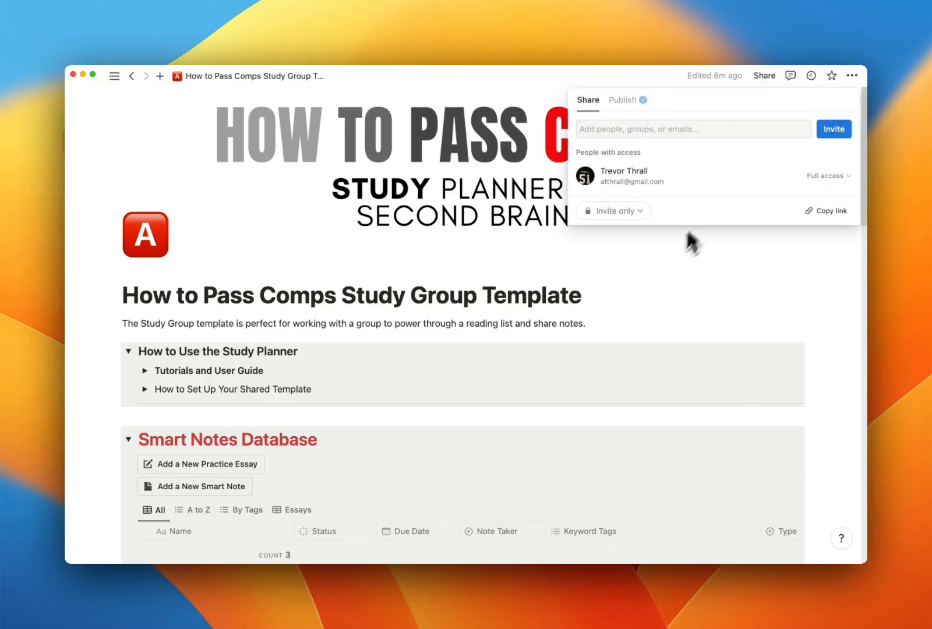
{"action": "left_click", "coordinate": [613, 373]}
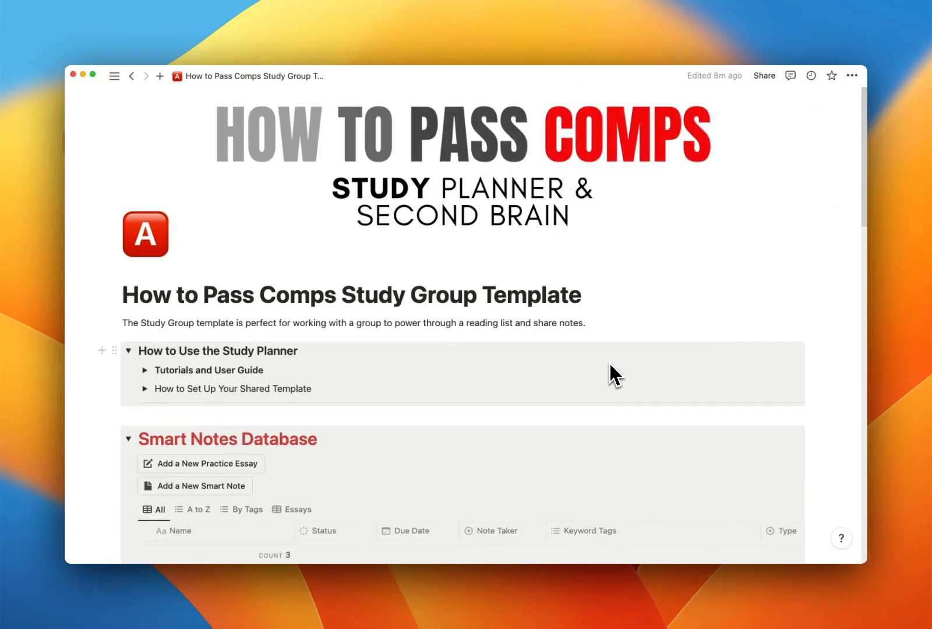
{"action": "scroll", "scroll_direction": "down", "scroll_amount": 3}
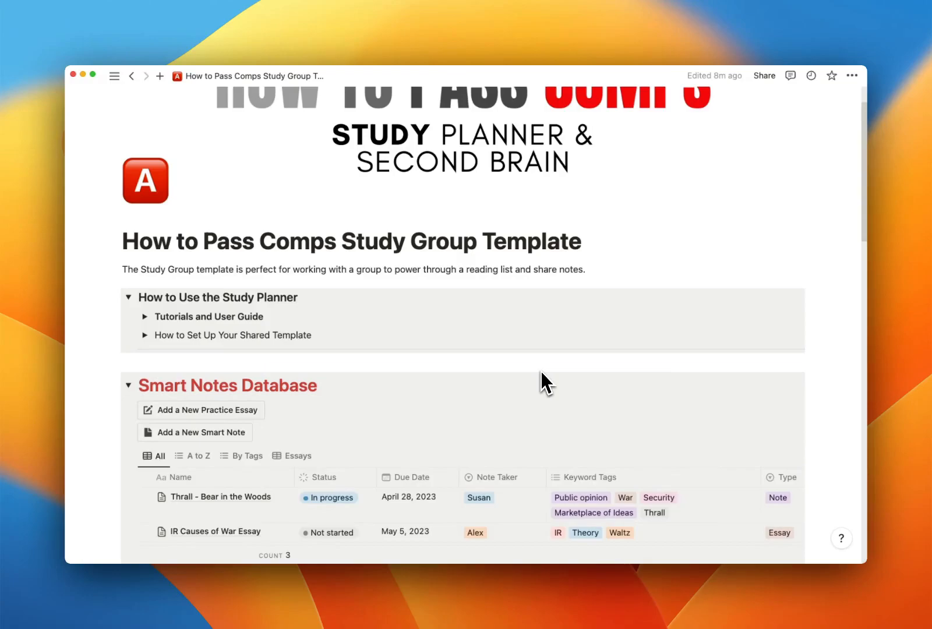
{"action": "mouse_move", "coordinate": [552, 384]}
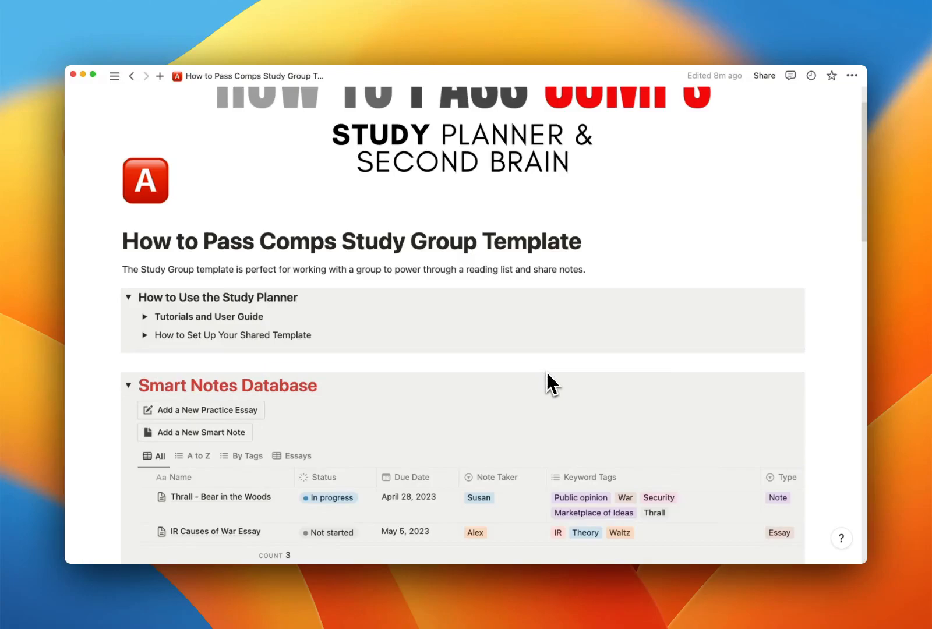
{"action": "mouse_move", "coordinate": [582, 392]}
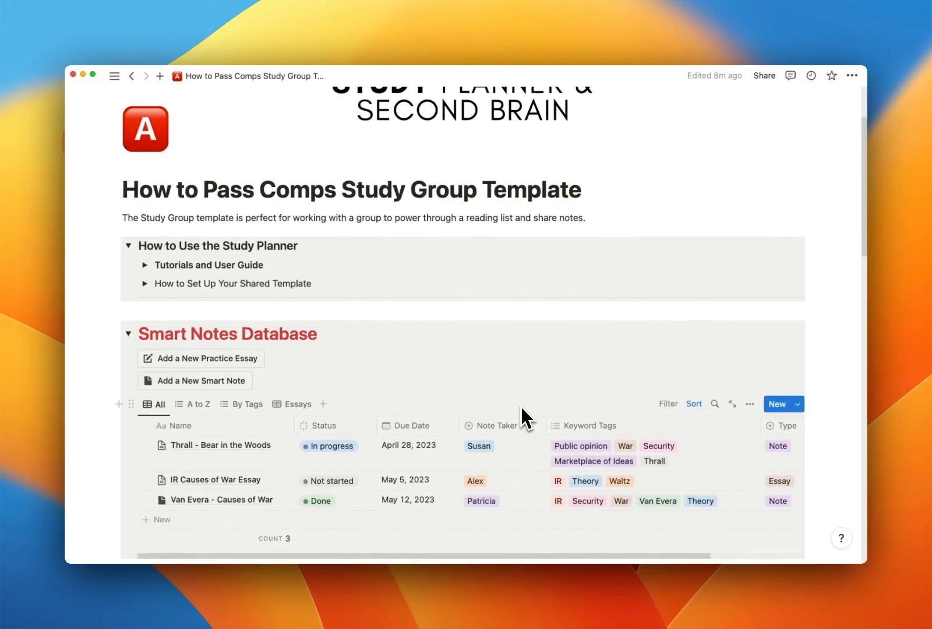
{"action": "scroll", "scroll_direction": "down", "scroll_amount": 3}
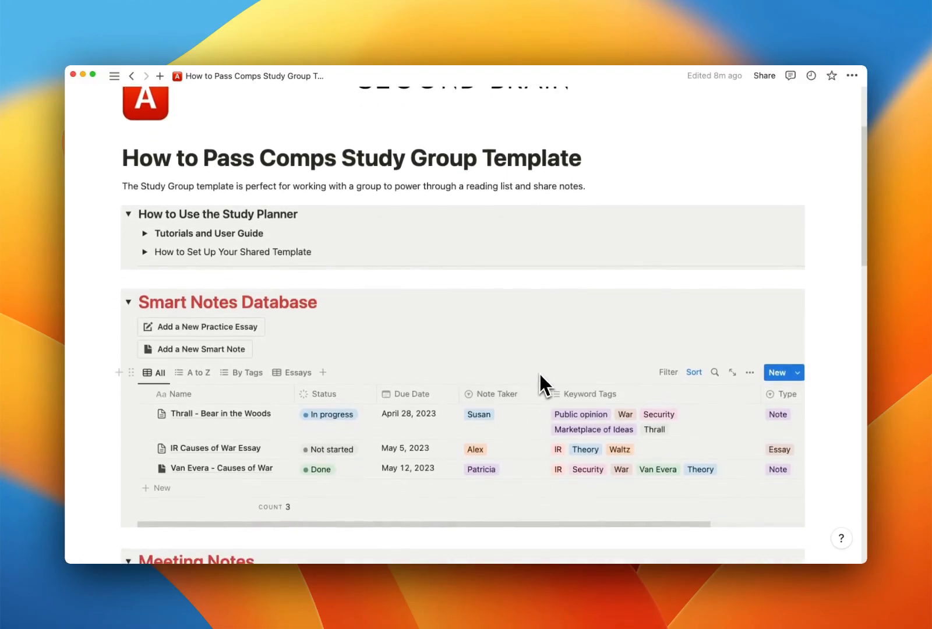
{"action": "scroll", "scroll_direction": "down", "scroll_amount": 3}
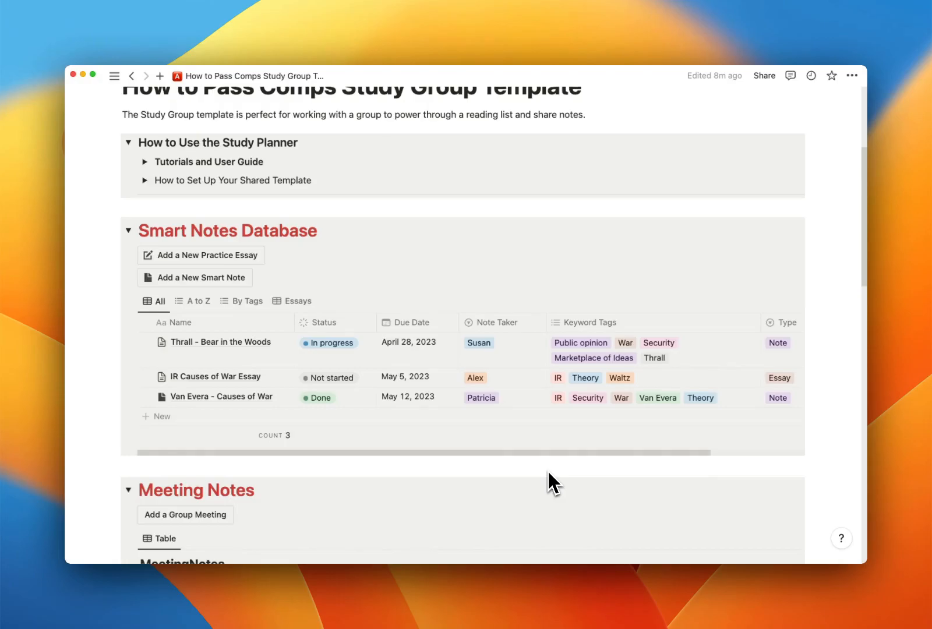
{"action": "scroll", "scroll_direction": "down", "scroll_amount": 3}
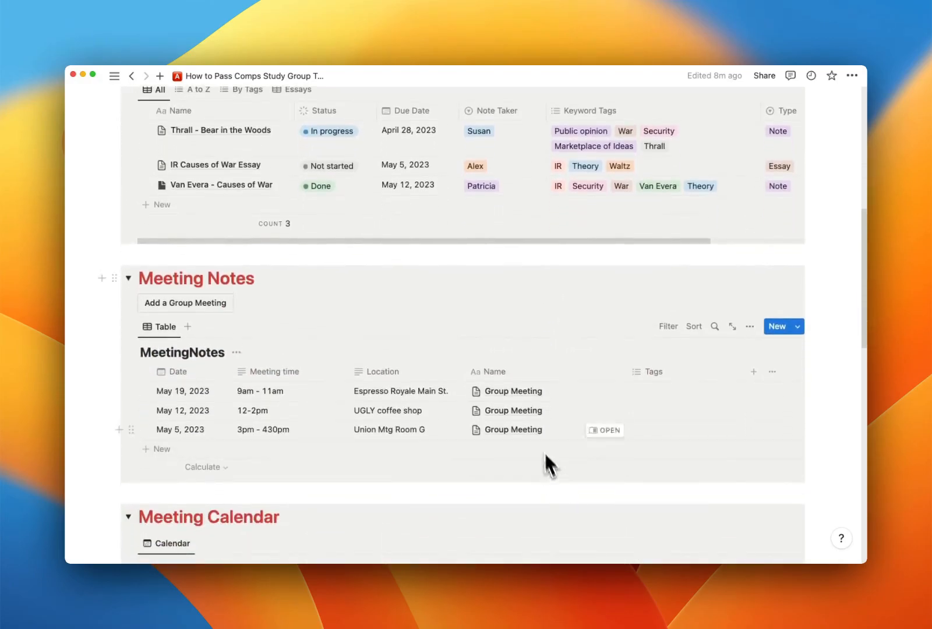
{"action": "mouse_move", "coordinate": [512, 461]}
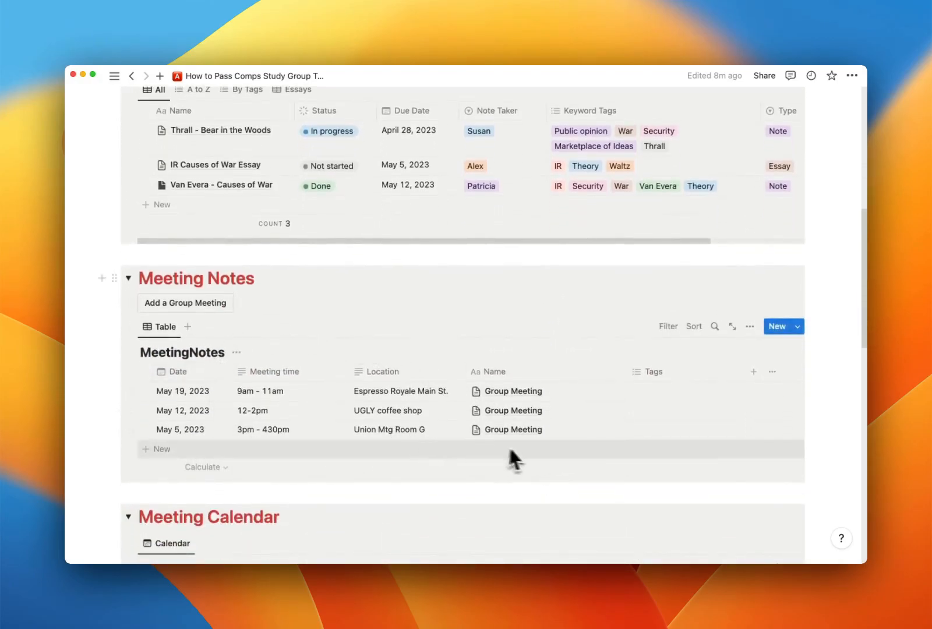
{"action": "scroll", "scroll_direction": "down", "scroll_amount": 3}
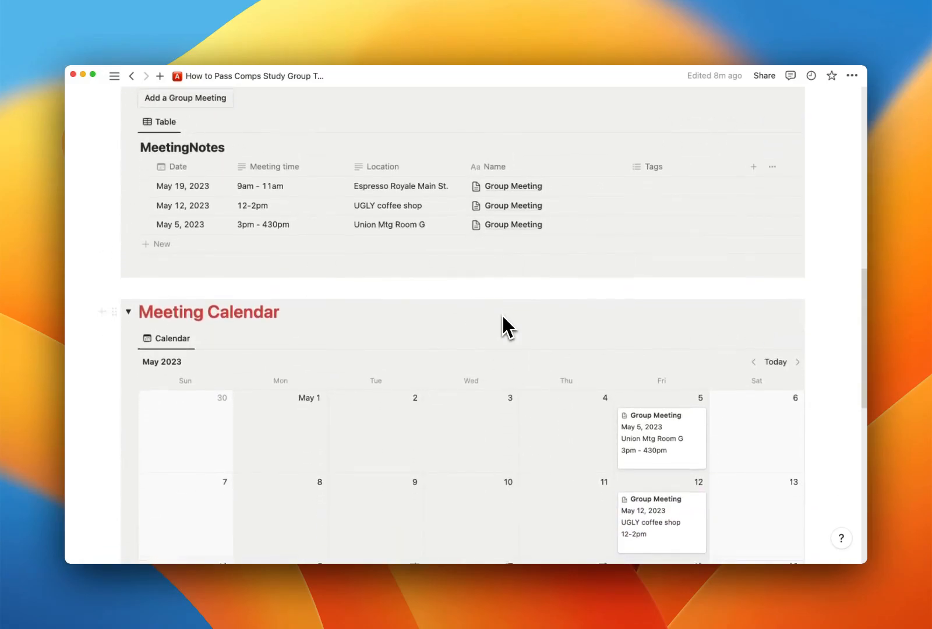
{"action": "scroll", "scroll_direction": "down", "scroll_amount": 3}
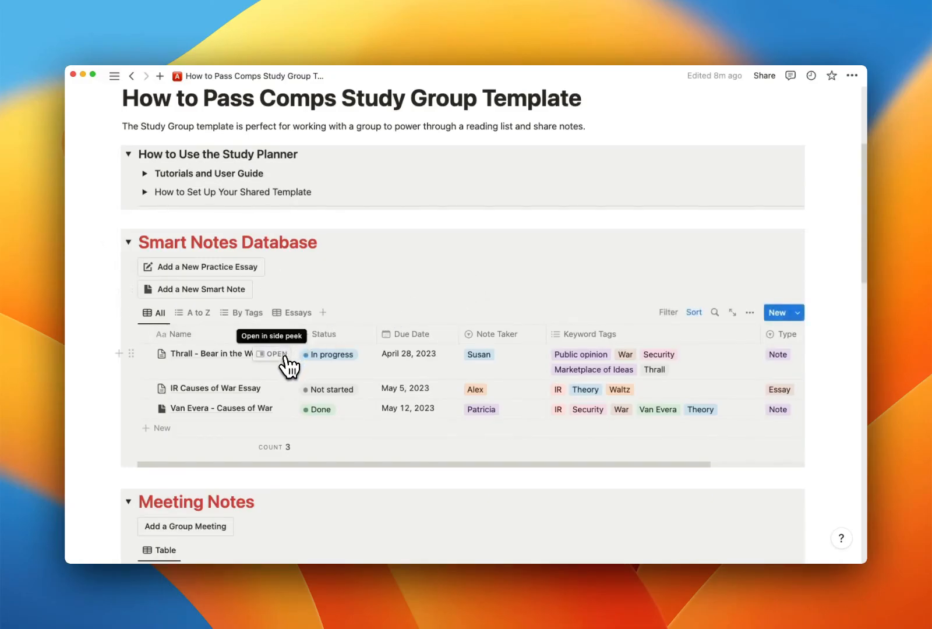
- Open 'Thrall - Bear in the Woods' in side peek and inspect its Note Taker and Type options
{"action": "left_click", "coordinate": [274, 355]}
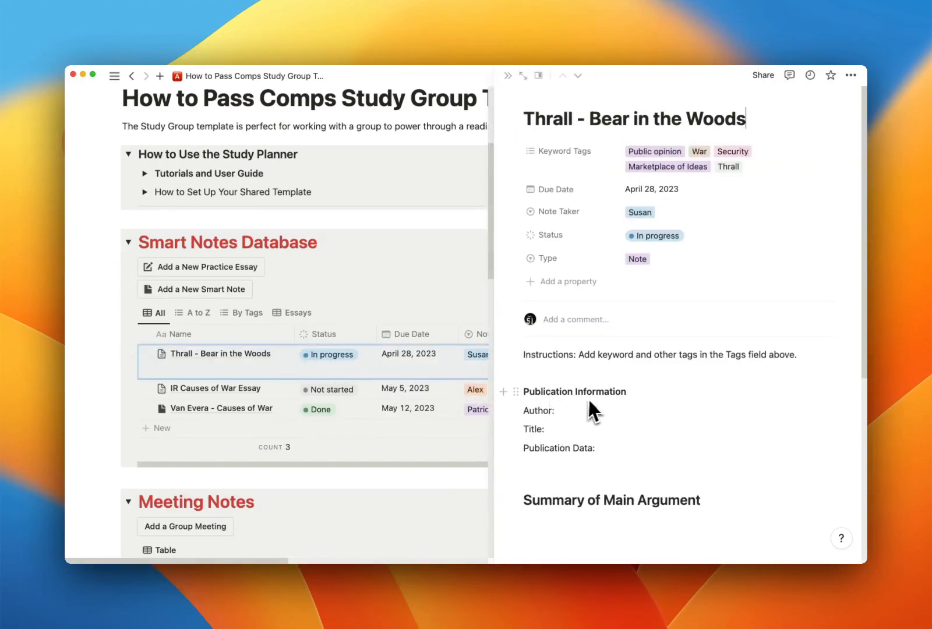
{"action": "scroll", "scroll_direction": "down", "scroll_amount": 3}
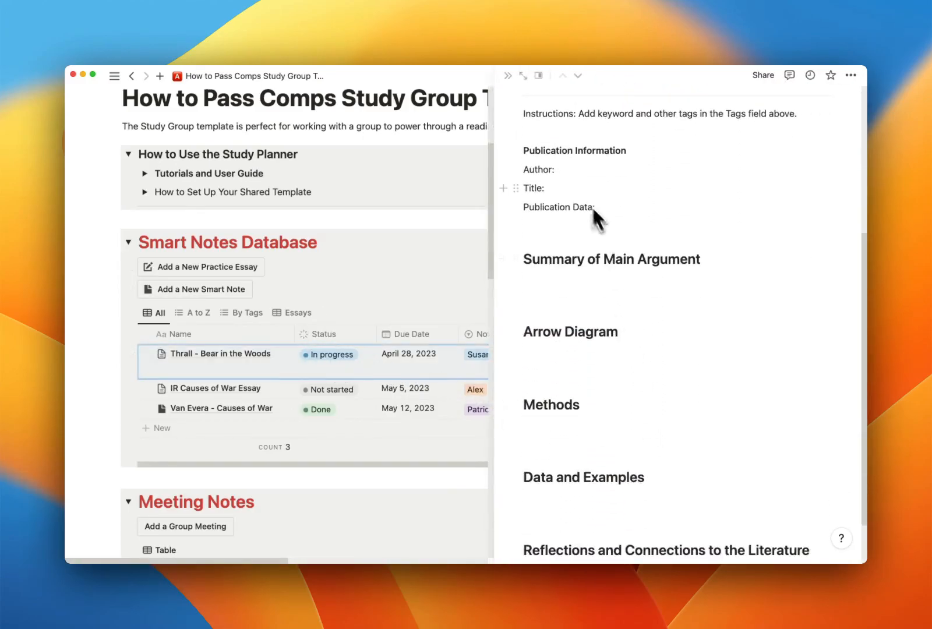
{"action": "scroll", "scroll_direction": "down", "scroll_amount": 3}
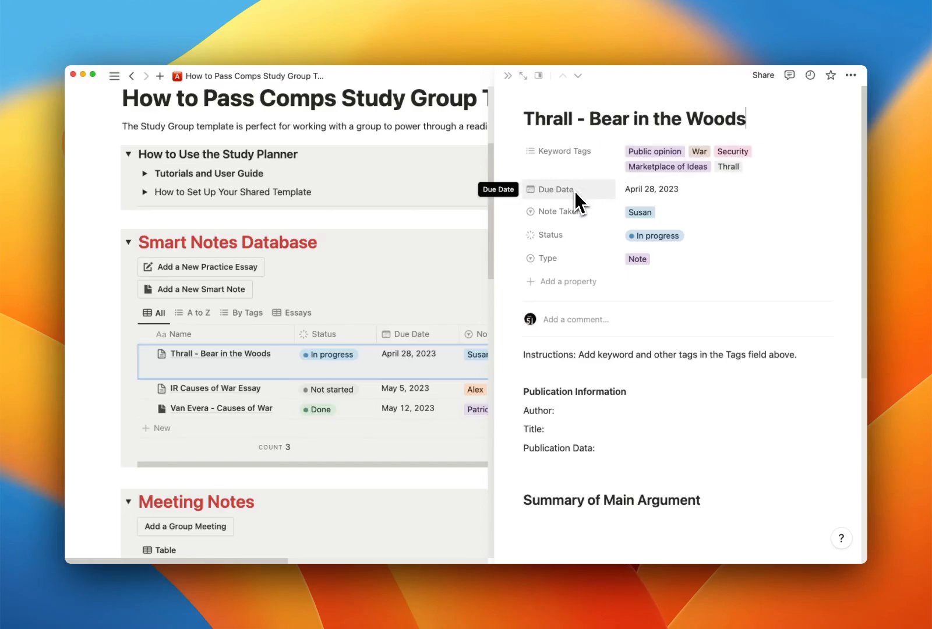
{"action": "mouse_move", "coordinate": [572, 206]}
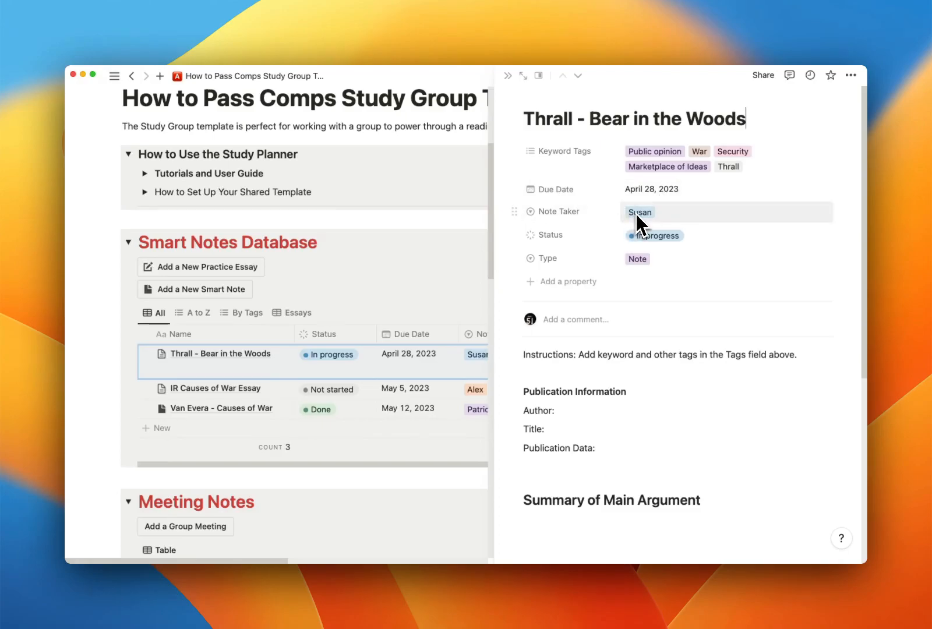
{"action": "left_click", "coordinate": [654, 235]}
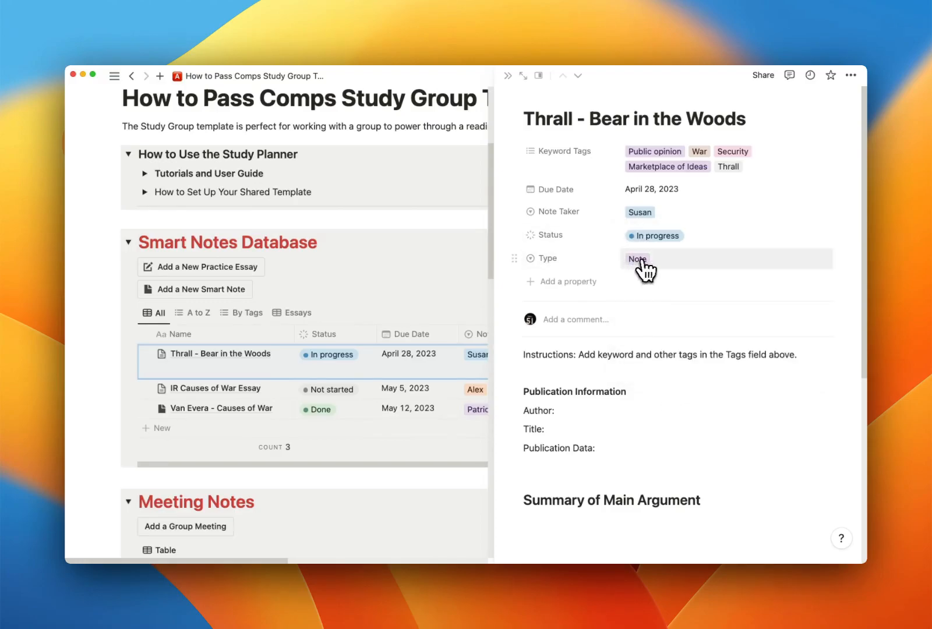
{"action": "left_click", "coordinate": [637, 258]}
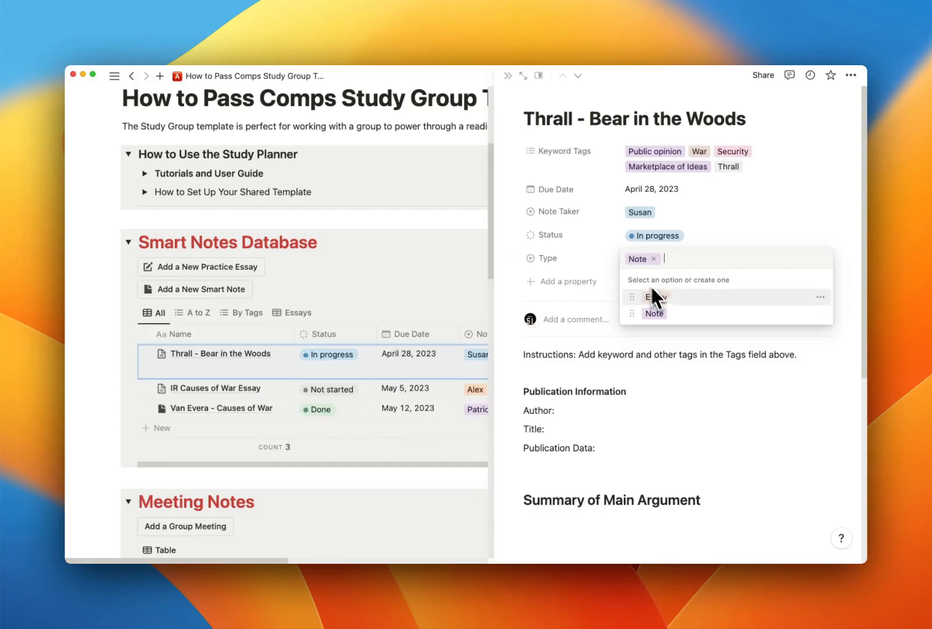
{"action": "left_click", "coordinate": [654, 313]}
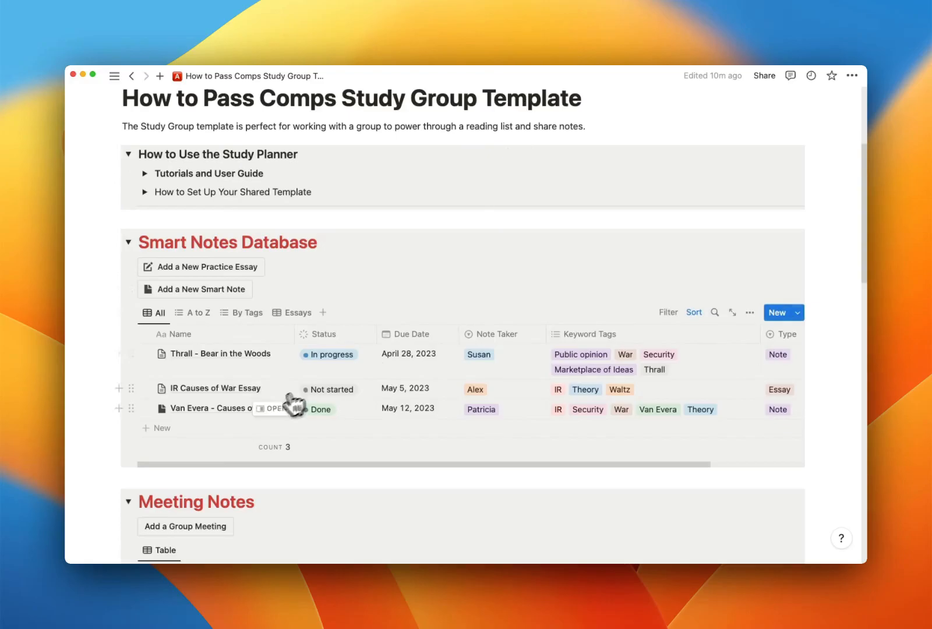
{"action": "mouse_move", "coordinate": [275, 392]}
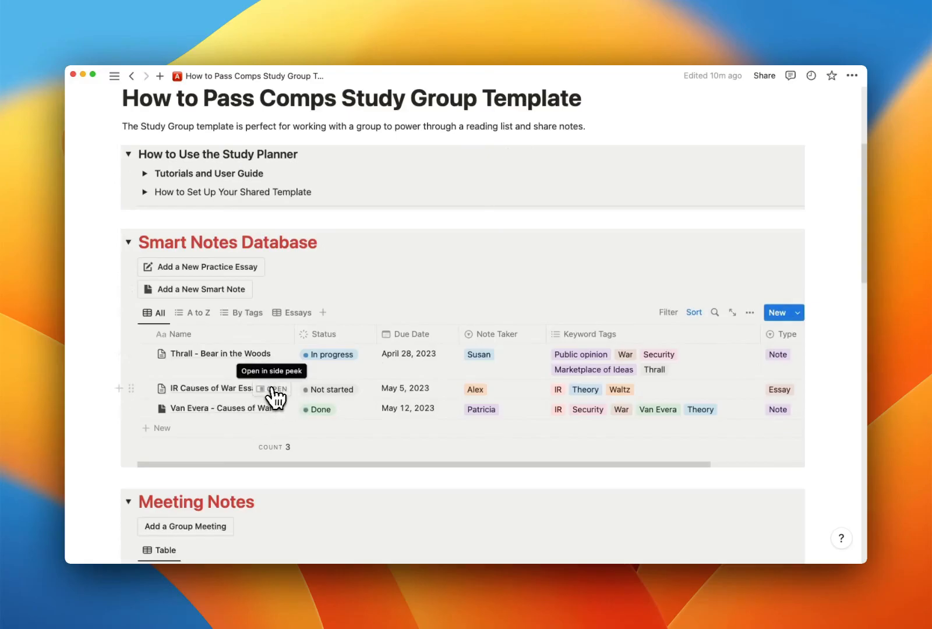
{"action": "left_click", "coordinate": [275, 389]}
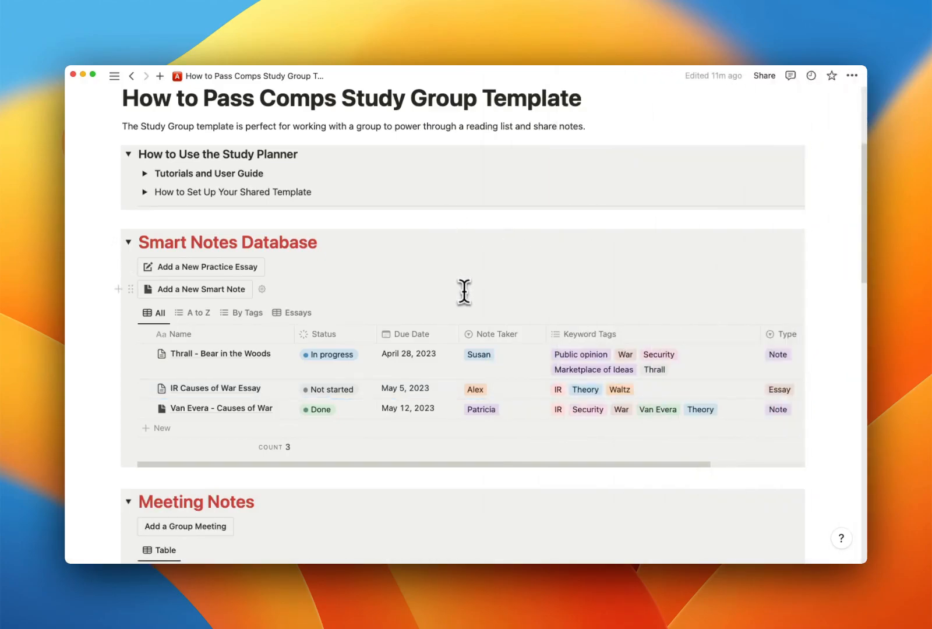
{"action": "scroll", "scroll_direction": "down", "scroll_amount": 3}
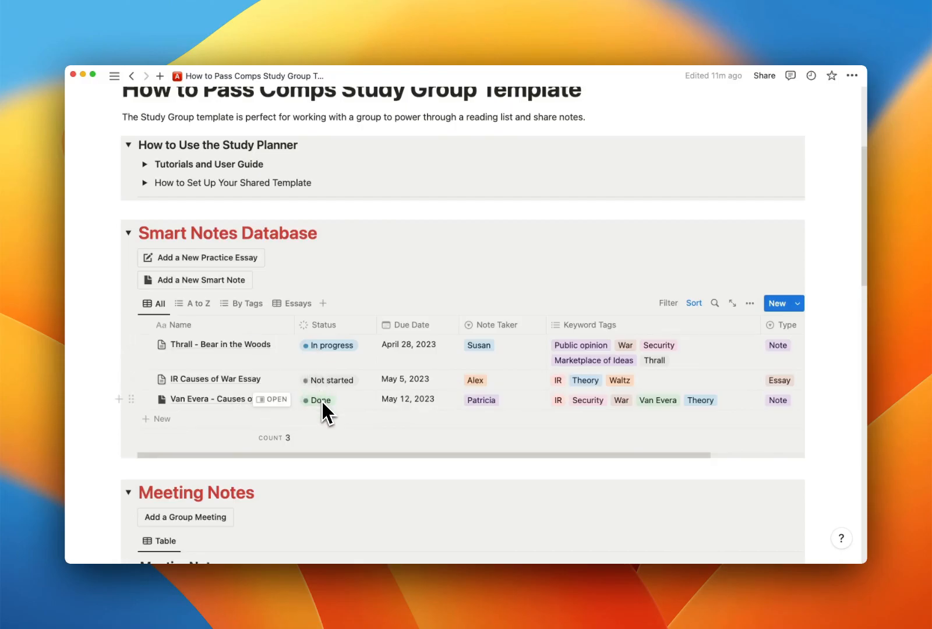
{"action": "mouse_move", "coordinate": [434, 403]}
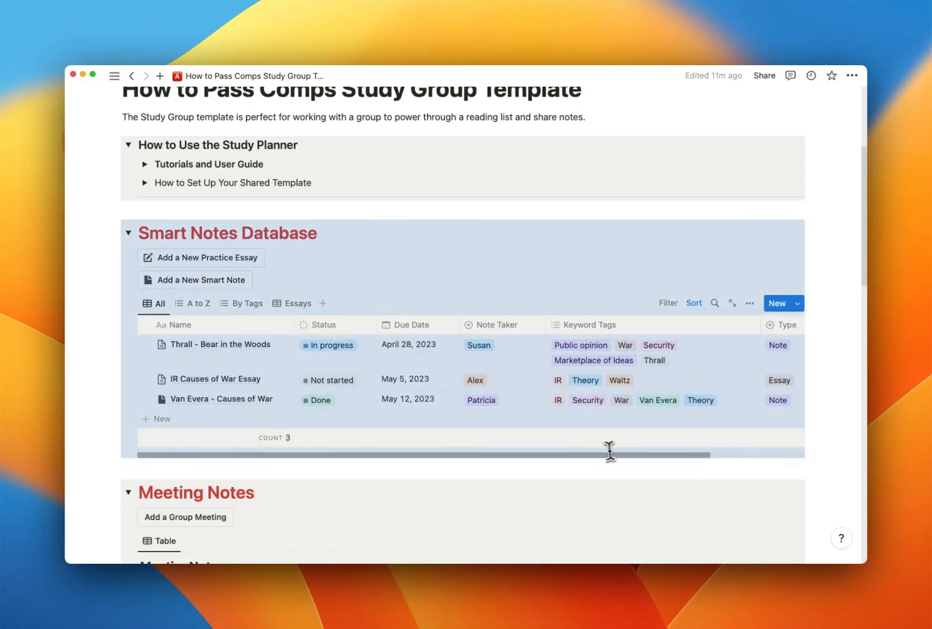
{"action": "mouse_move", "coordinate": [504, 253]}
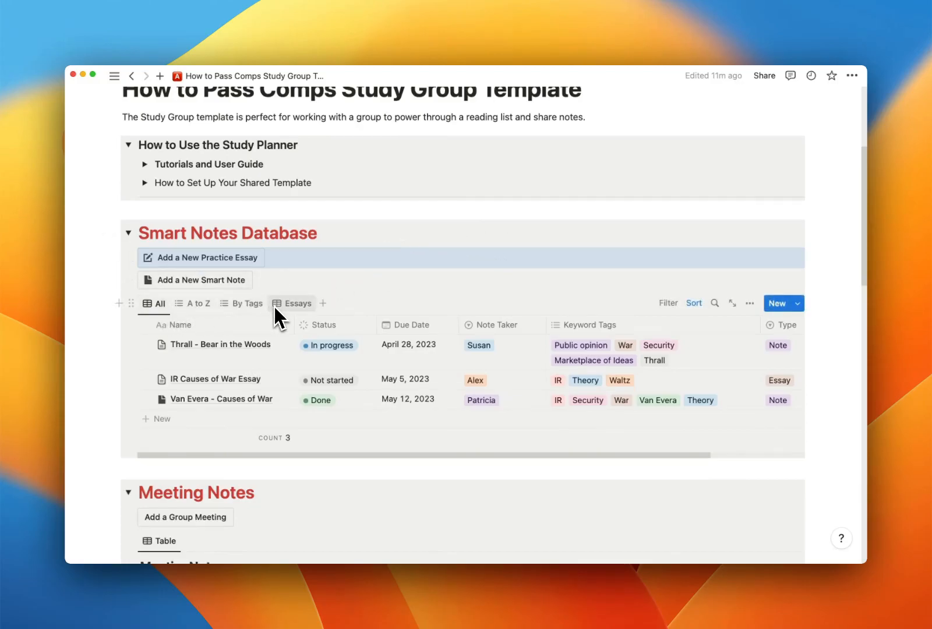
{"action": "left_click", "coordinate": [159, 303]}
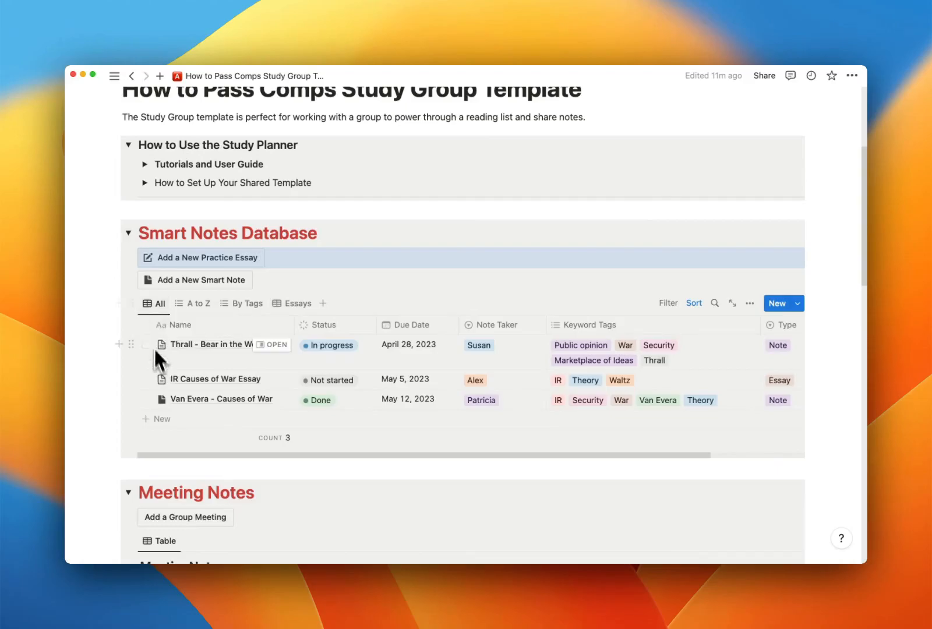
{"action": "left_click", "coordinate": [197, 304]}
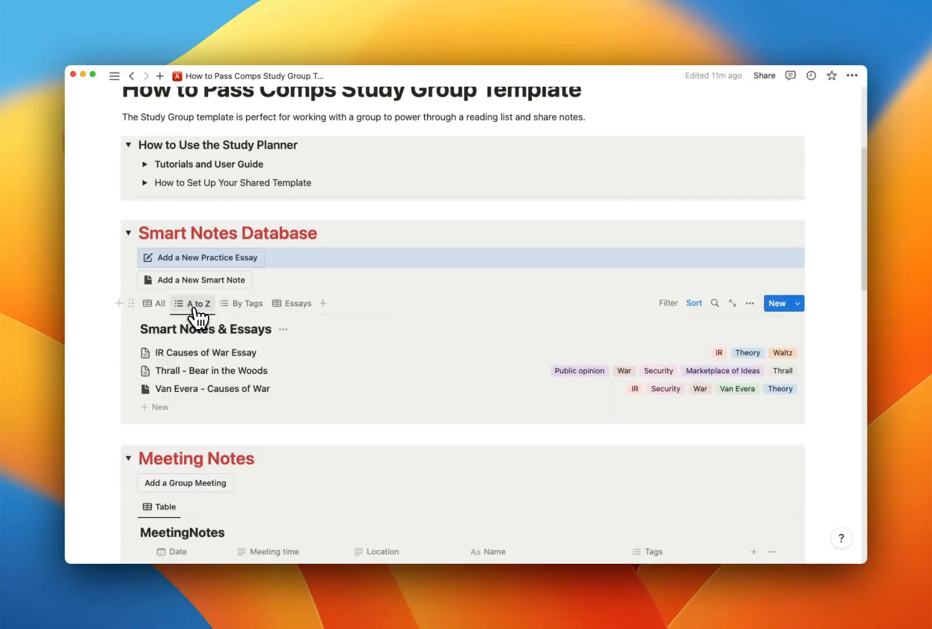
{"action": "mouse_move", "coordinate": [206, 344]}
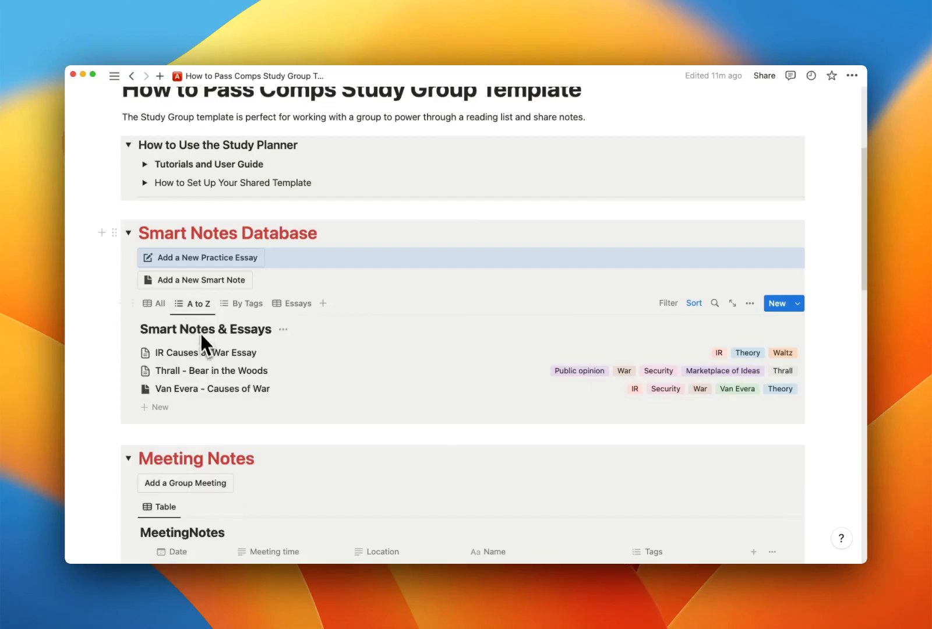
{"action": "mouse_move", "coordinate": [298, 356]}
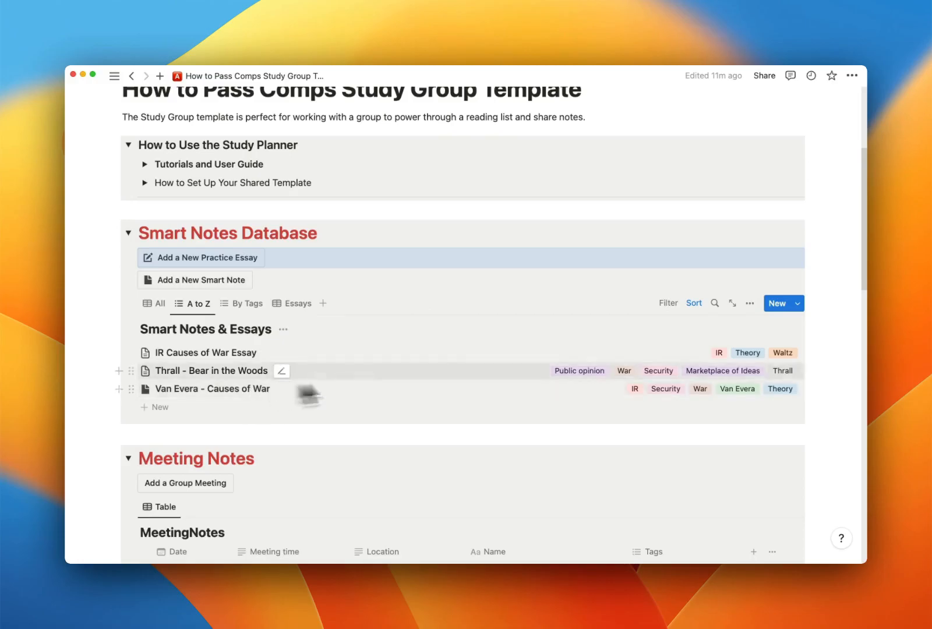
{"action": "mouse_move", "coordinate": [261, 419]}
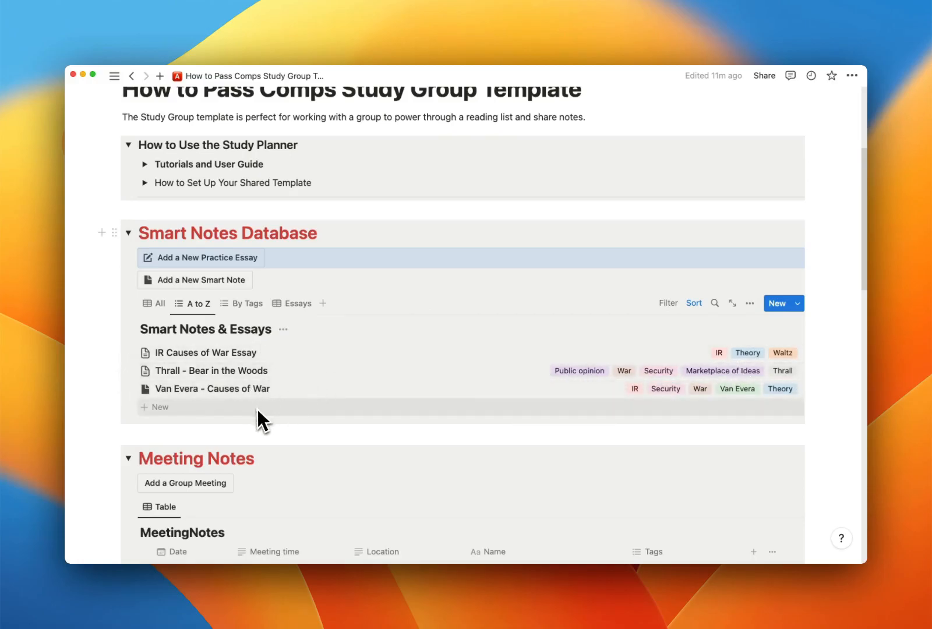
{"action": "left_click", "coordinate": [246, 303]}
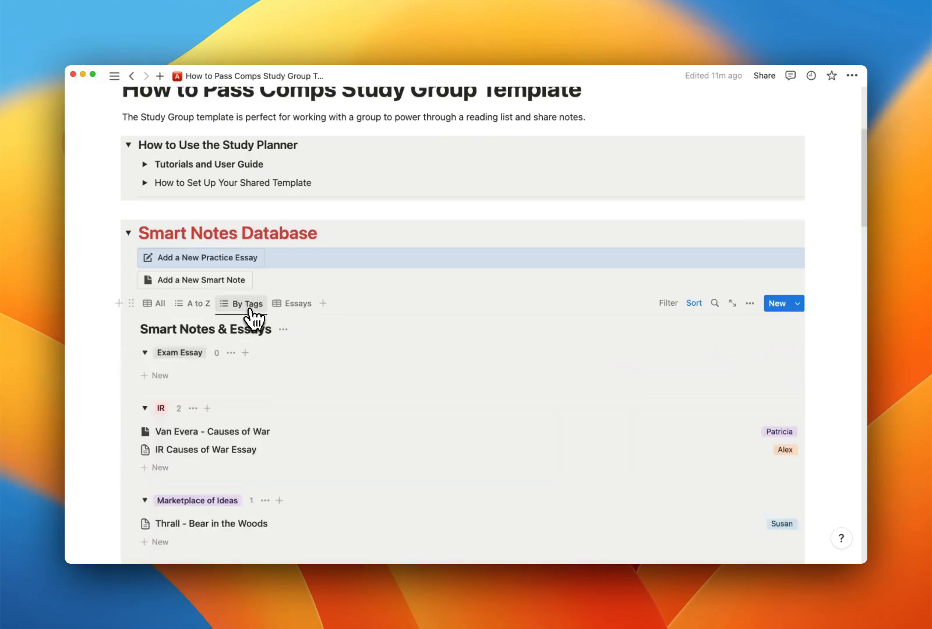
{"action": "scroll", "scroll_direction": "down", "scroll_amount": 3}
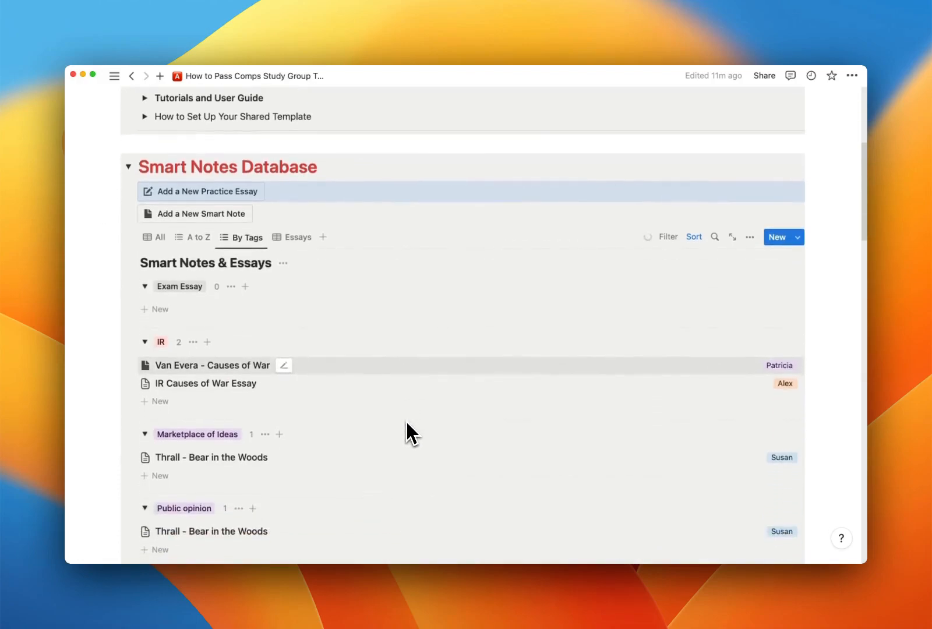
{"action": "mouse_move", "coordinate": [214, 517]}
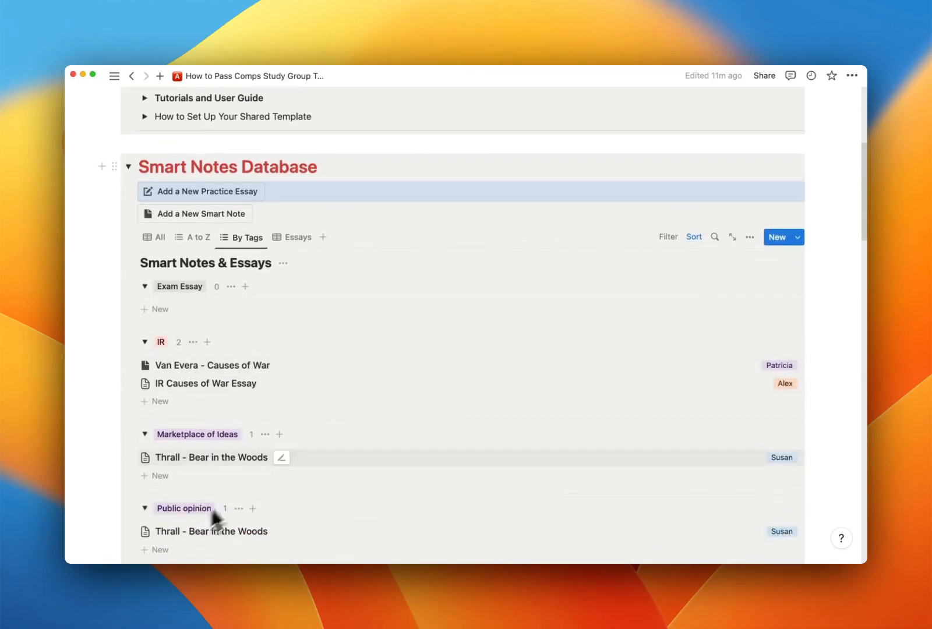
{"action": "scroll", "scroll_direction": "down", "scroll_amount": 3}
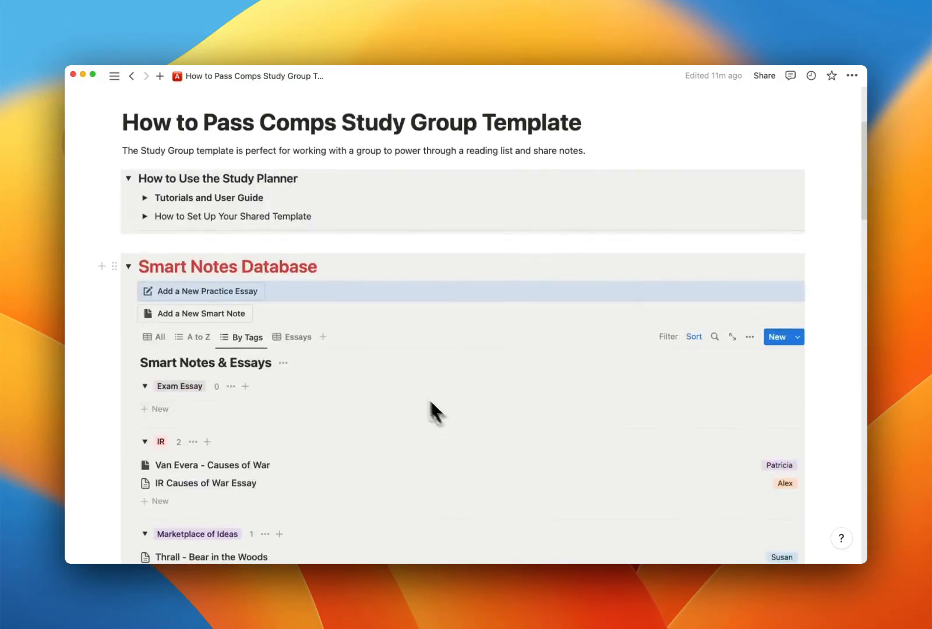
{"action": "left_click", "coordinate": [299, 337]}
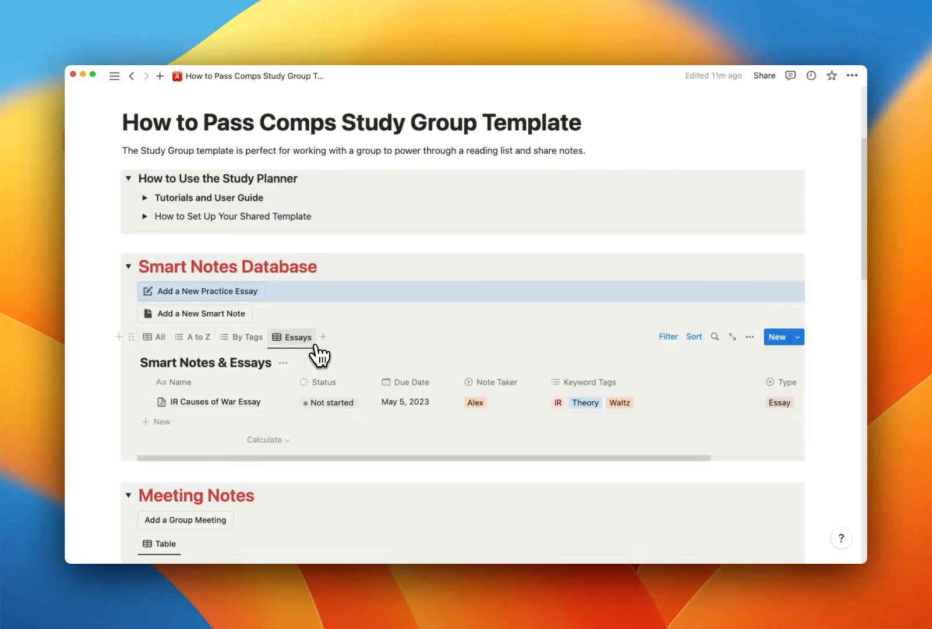
{"action": "mouse_move", "coordinate": [305, 357]}
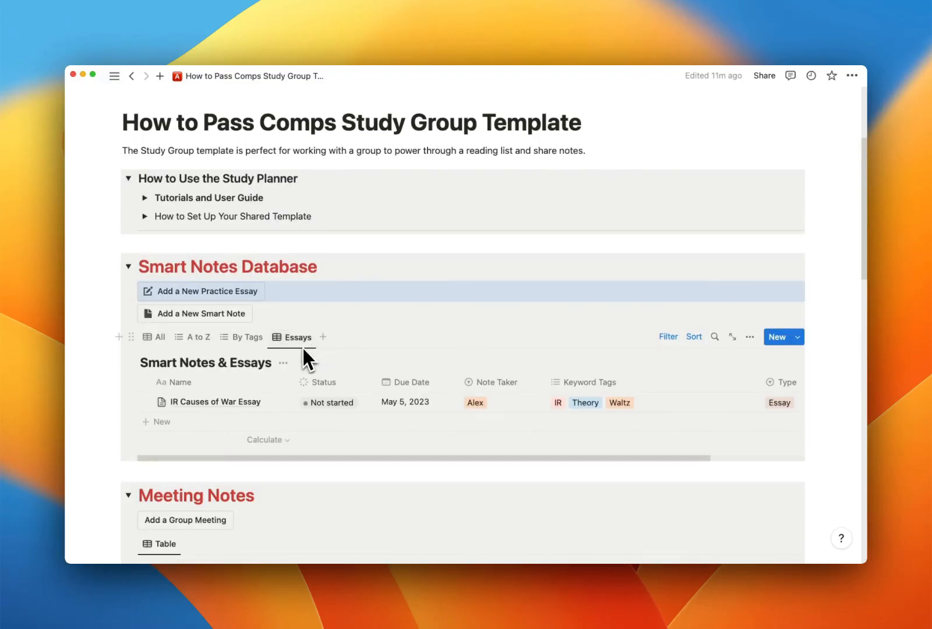
{"action": "mouse_move", "coordinate": [160, 337]}
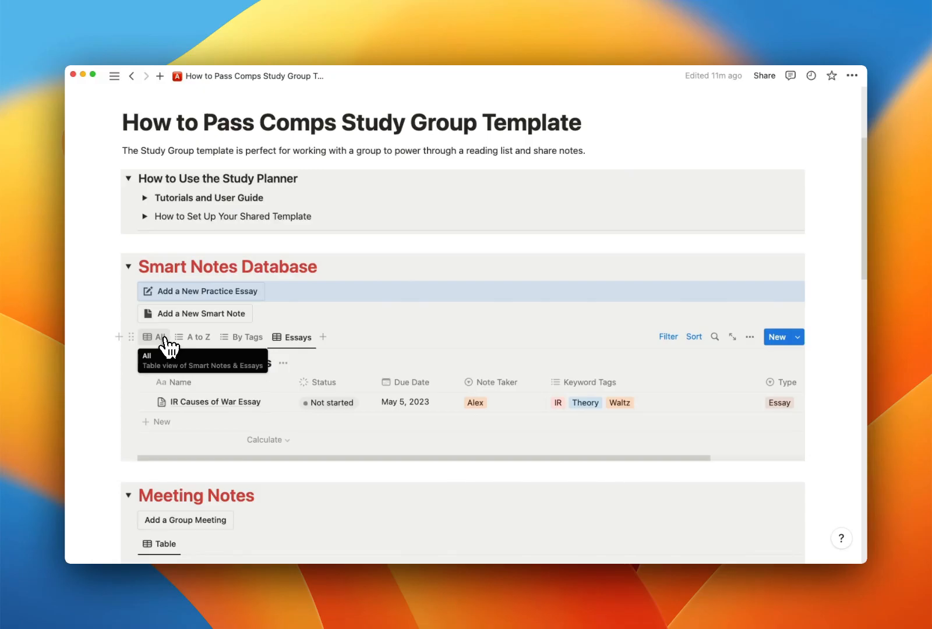
{"action": "left_click", "coordinate": [157, 337]}
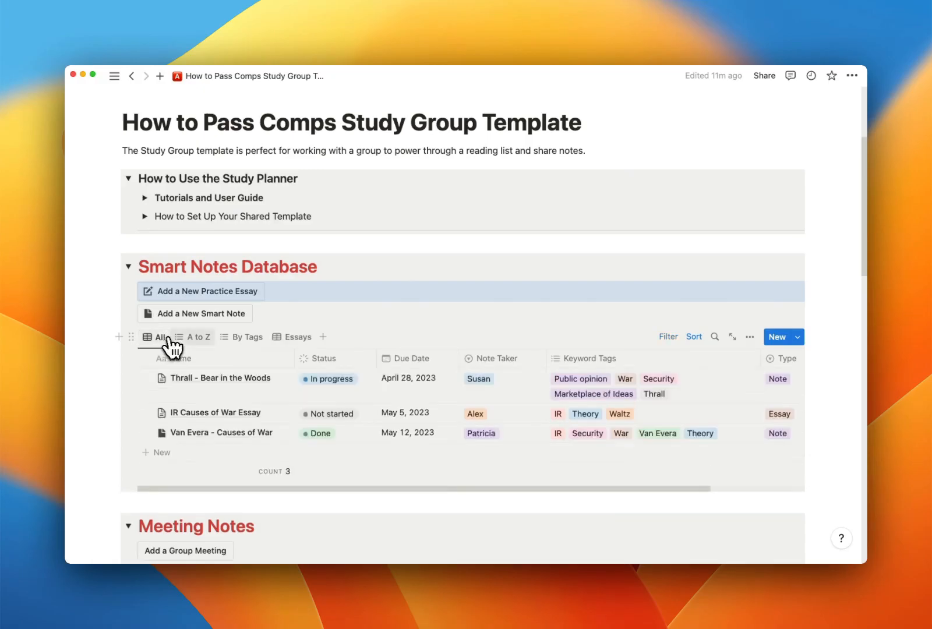
- Create a new smart note from the template and set its due date to July 14, 2023
{"action": "left_click", "coordinate": [201, 313]}
{"action": "type", "text": "New name book name"}
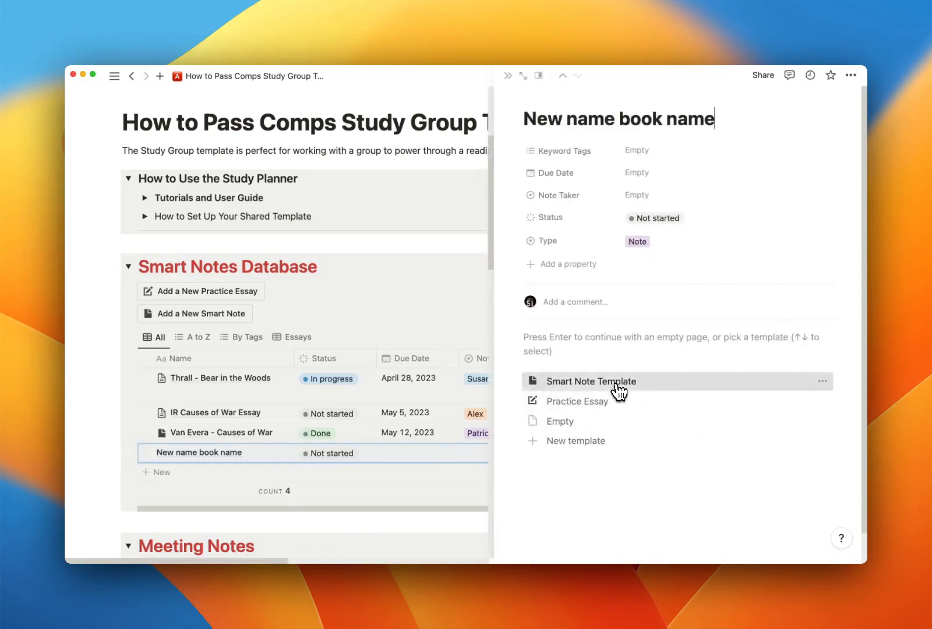
{"action": "left_click", "coordinate": [591, 381]}
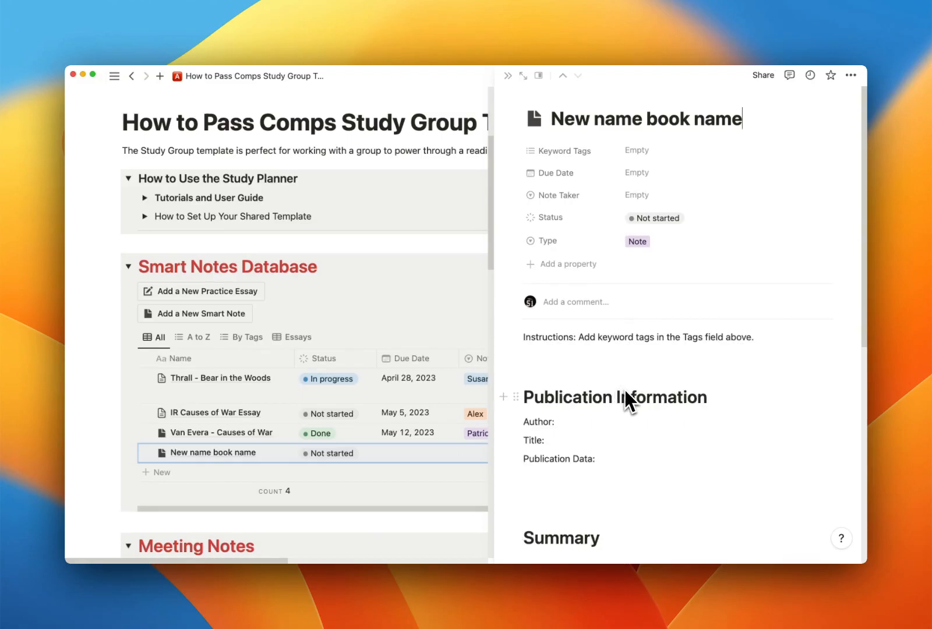
{"action": "mouse_move", "coordinate": [650, 426]}
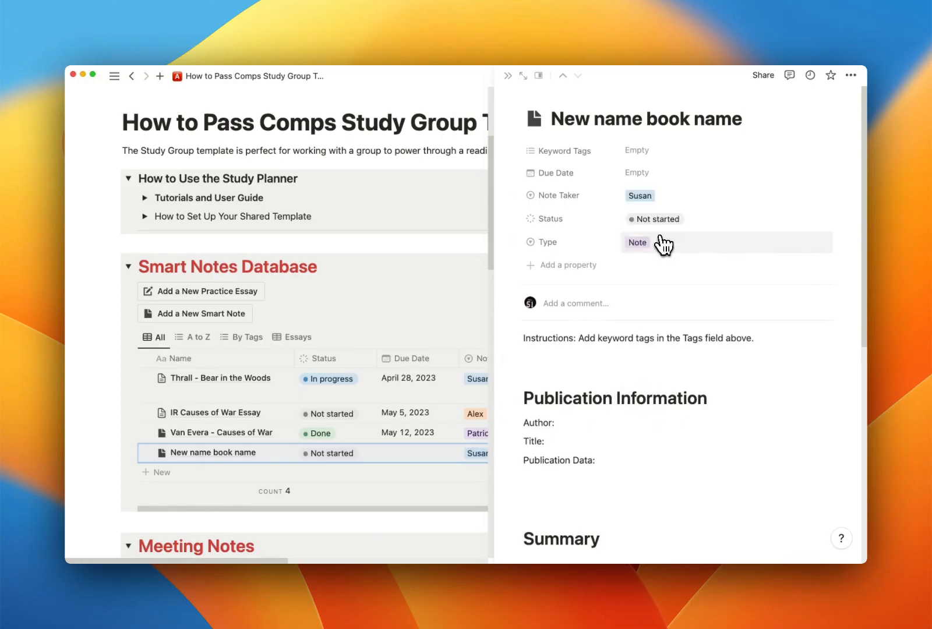
{"action": "left_click", "coordinate": [637, 172]}
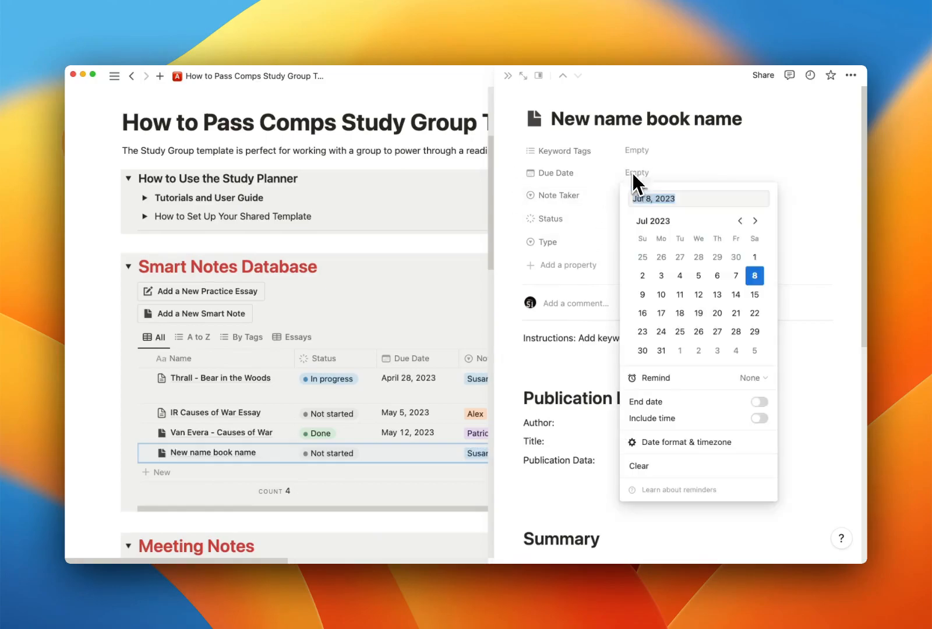
{"action": "left_click", "coordinate": [735, 294]}
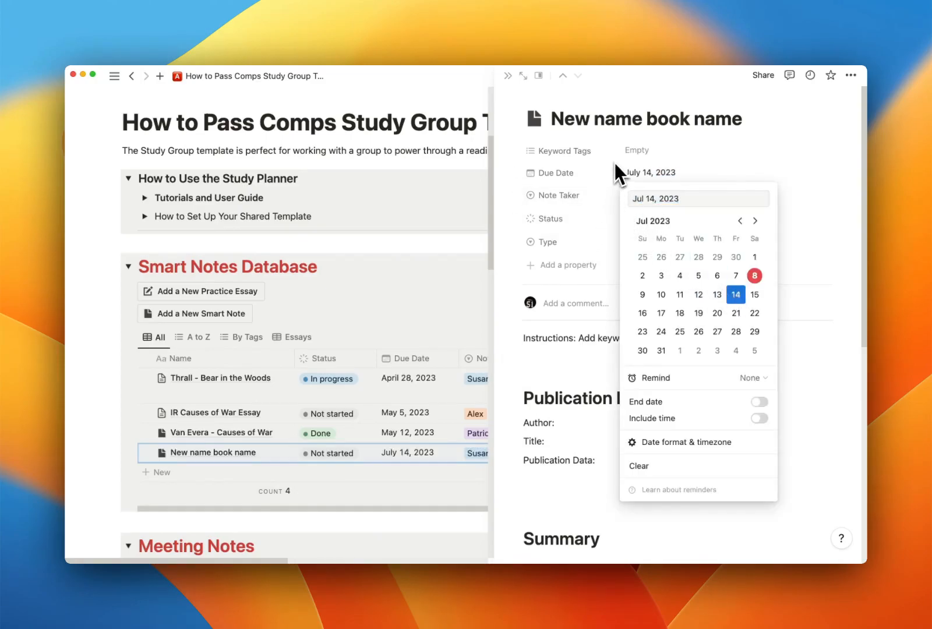
{"action": "mouse_move", "coordinate": [535, 203]}
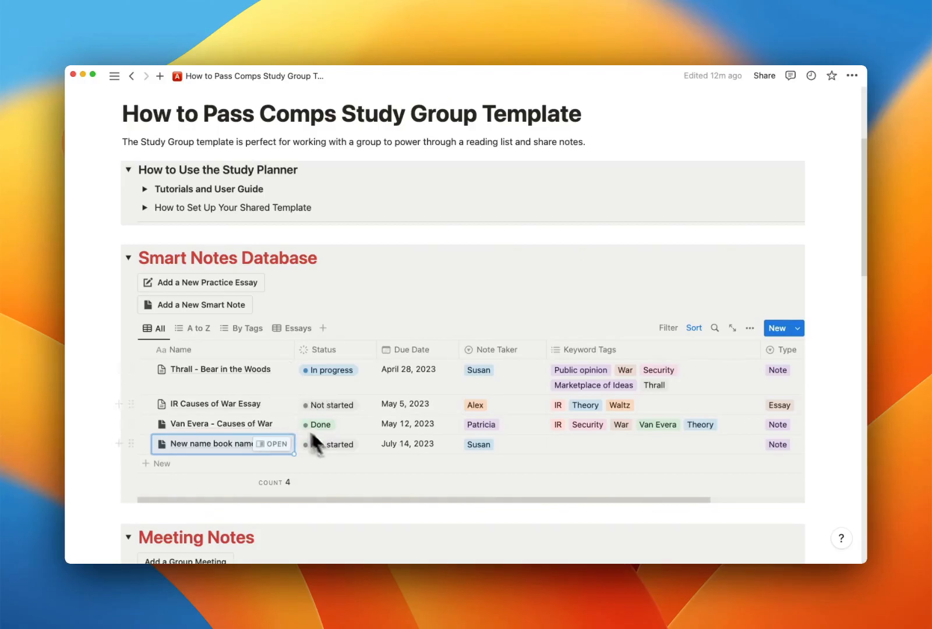
{"action": "mouse_move", "coordinate": [198, 427]}
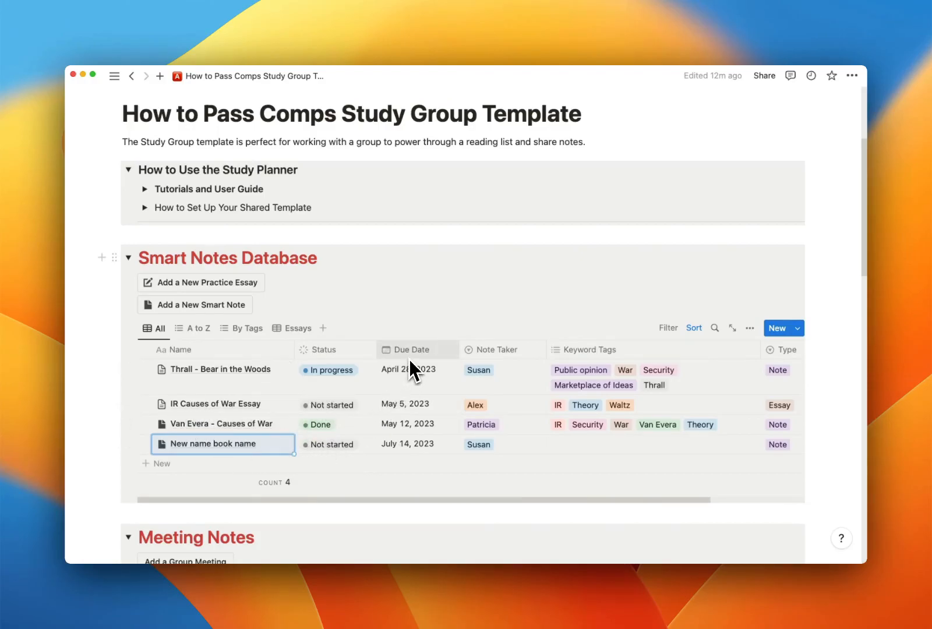
{"action": "mouse_move", "coordinate": [413, 369]}
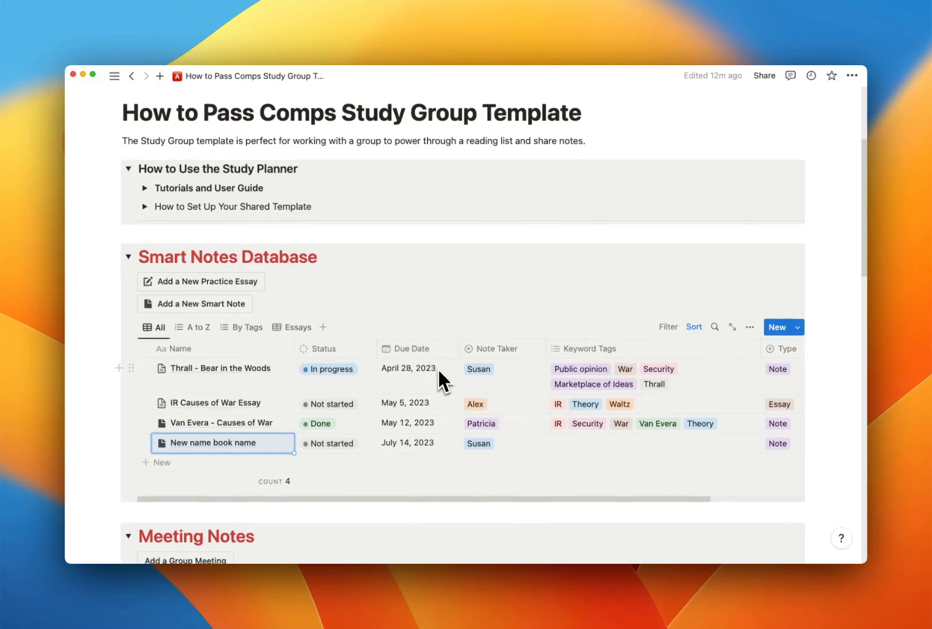
- Add a Meeting Notes entry dated July 14, 2023 with a 2 pm meeting time
{"action": "scroll", "scroll_direction": "down", "scroll_amount": 3}
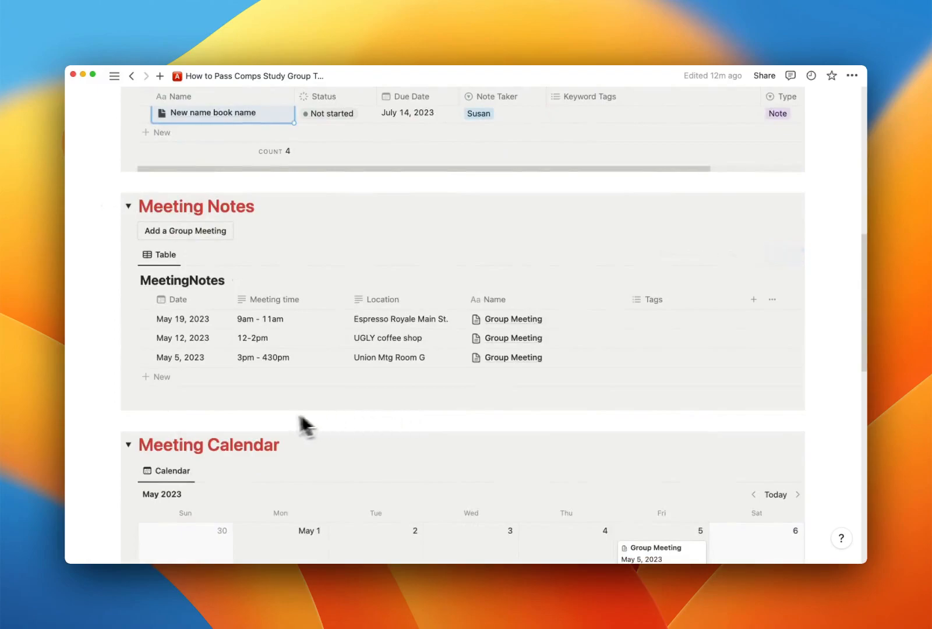
{"action": "mouse_move", "coordinate": [266, 424]}
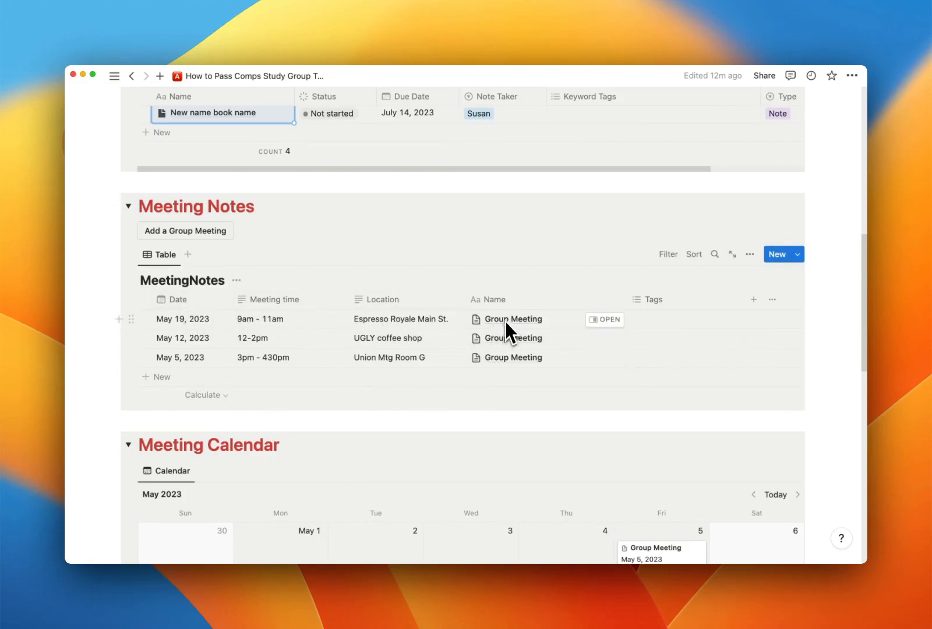
{"action": "left_click", "coordinate": [184, 230]}
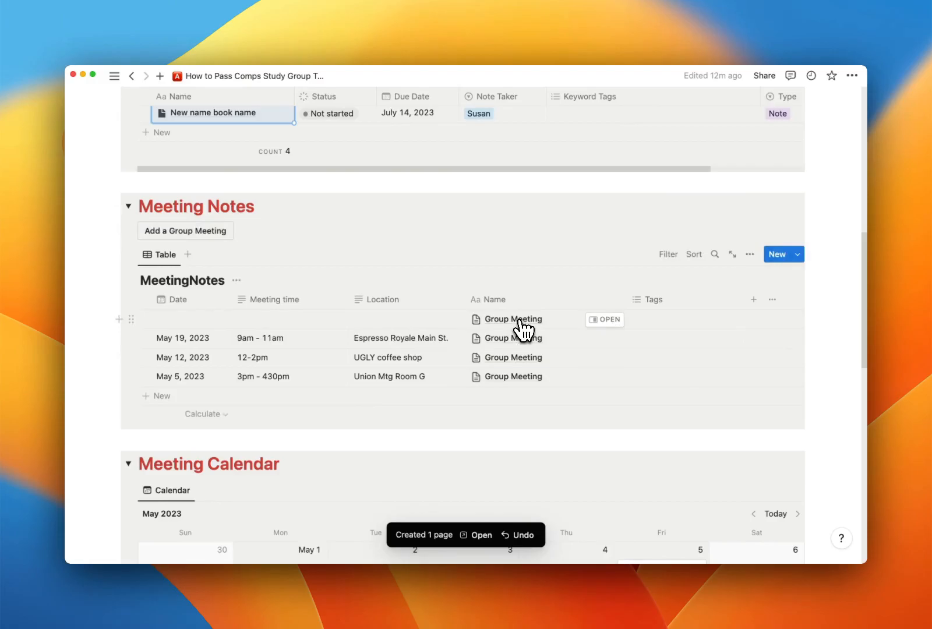
{"action": "mouse_move", "coordinate": [204, 326]}
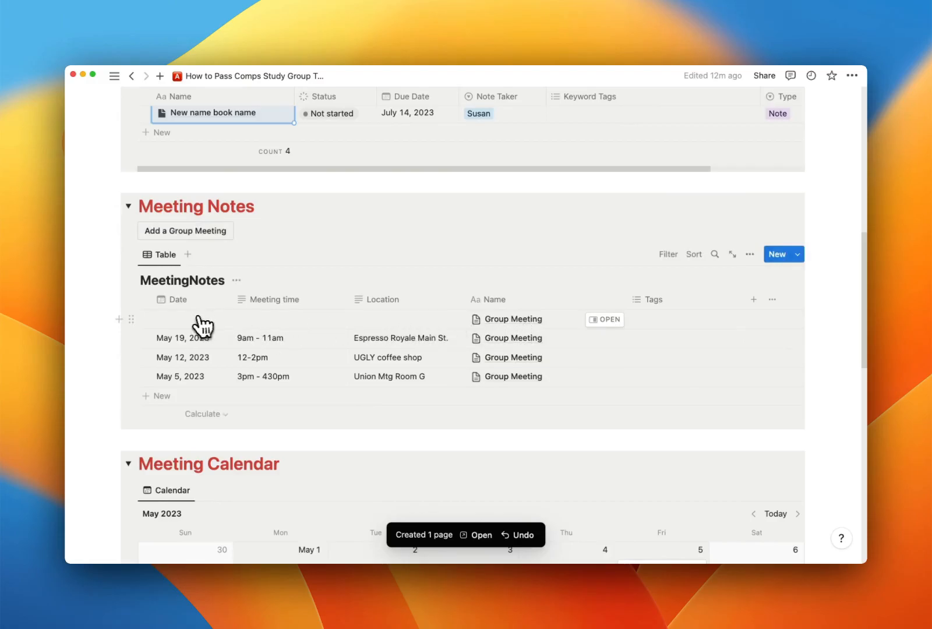
{"action": "left_click", "coordinate": [407, 113]}
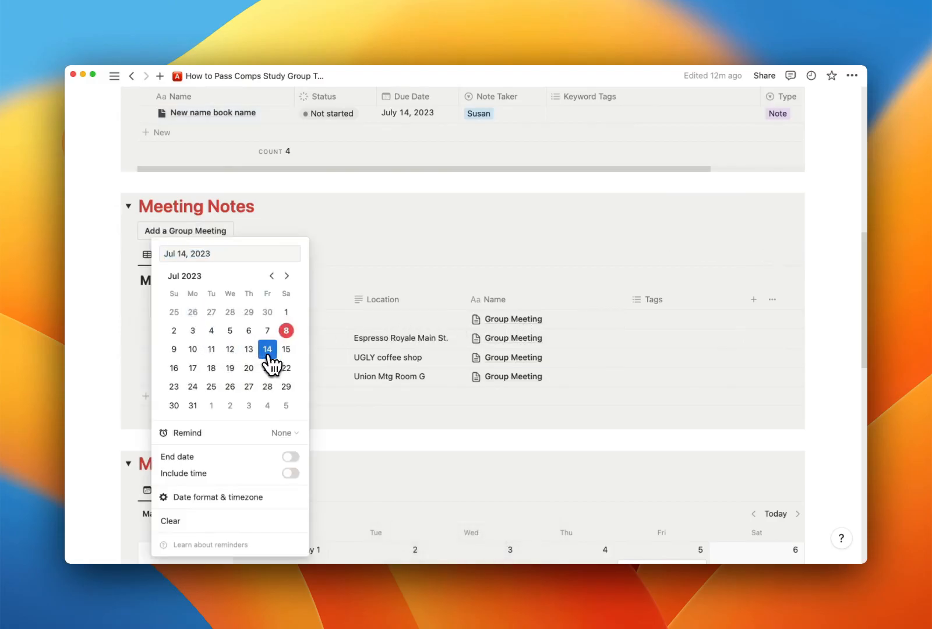
{"action": "left_click", "coordinate": [267, 349]}
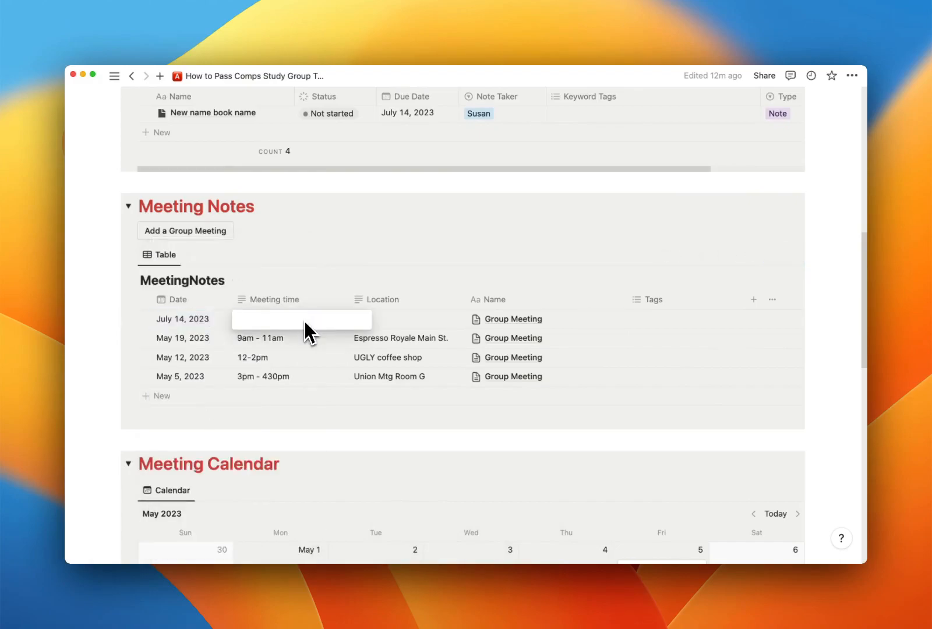
{"action": "type", "text": "2 pm"}
{"action": "left_click", "coordinate": [408, 319]}
{"action": "type", "text": "That new place"}
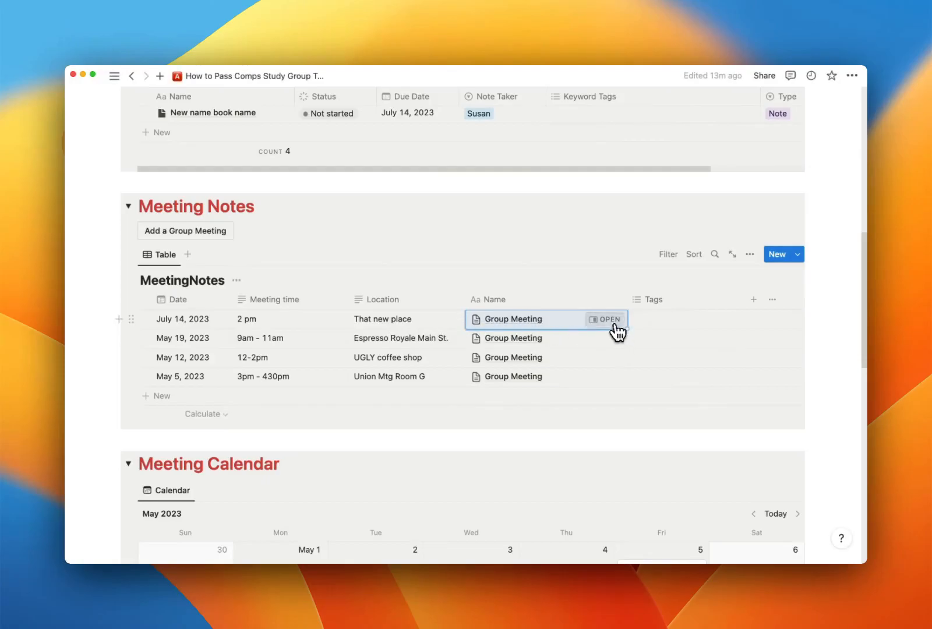
{"action": "left_click", "coordinate": [606, 318]}
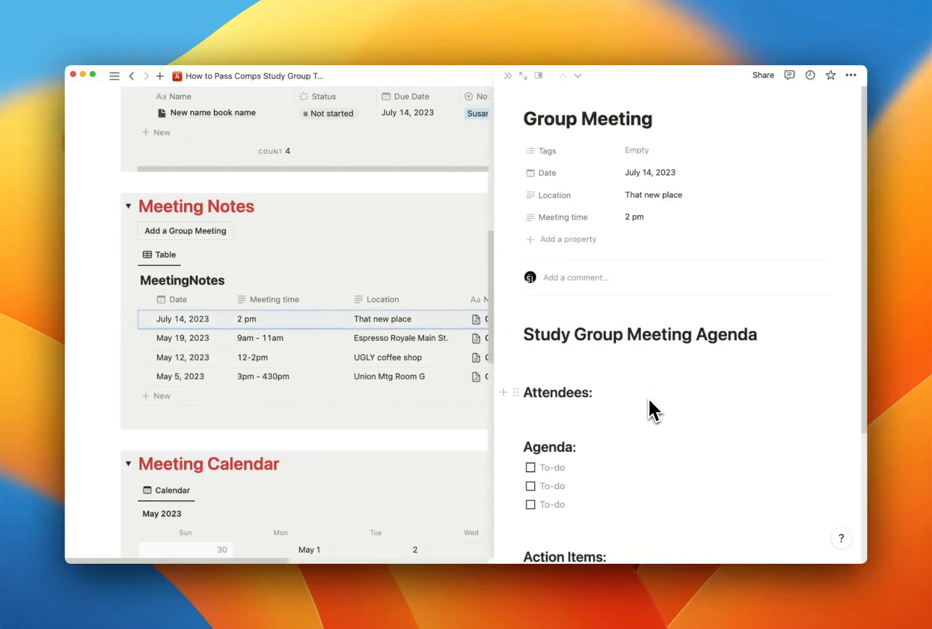
{"action": "scroll", "scroll_direction": "down", "scroll_amount": 3}
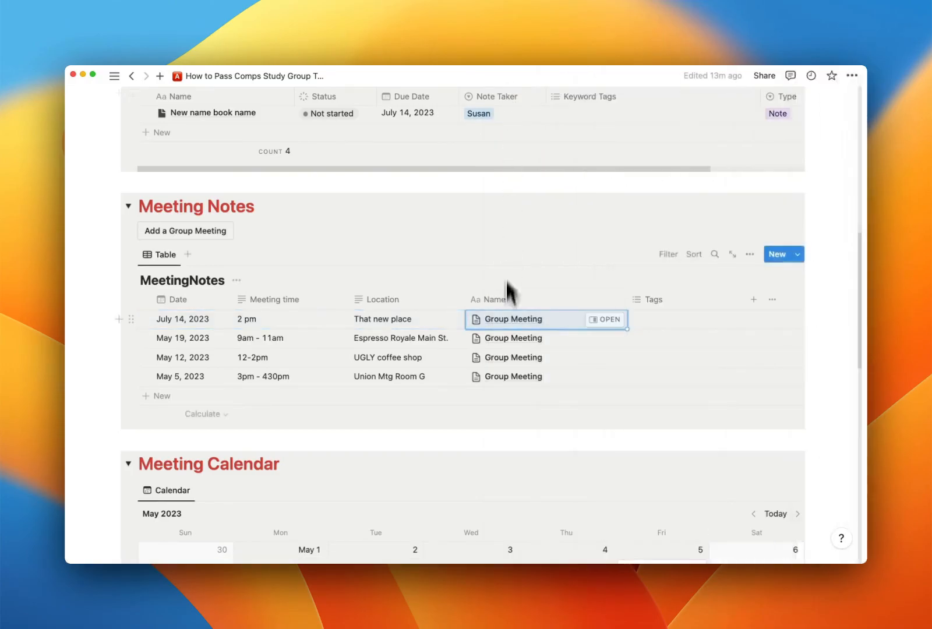
{"action": "scroll", "scroll_direction": "down", "scroll_amount": 3}
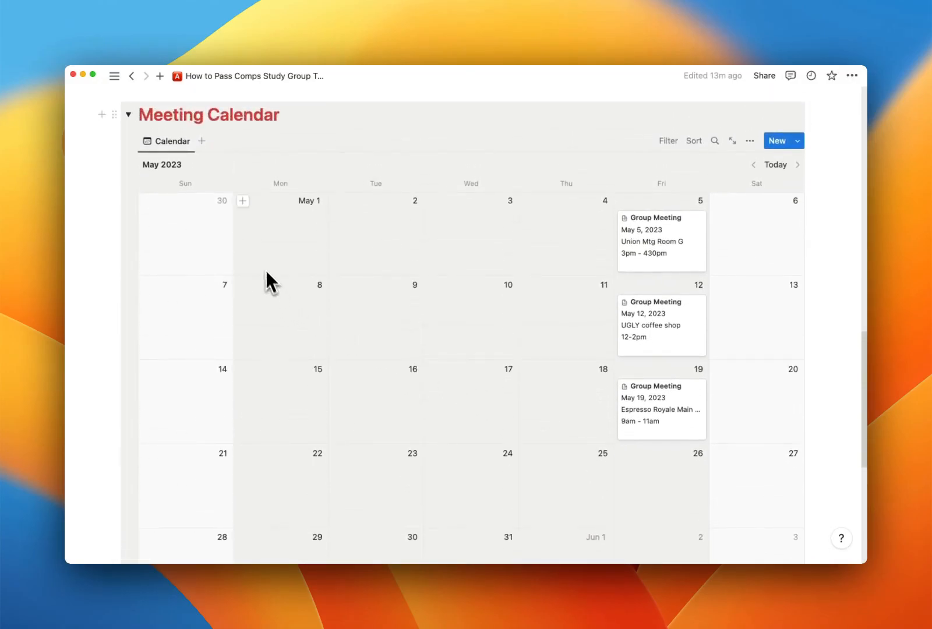
{"action": "mouse_move", "coordinate": [551, 394]}
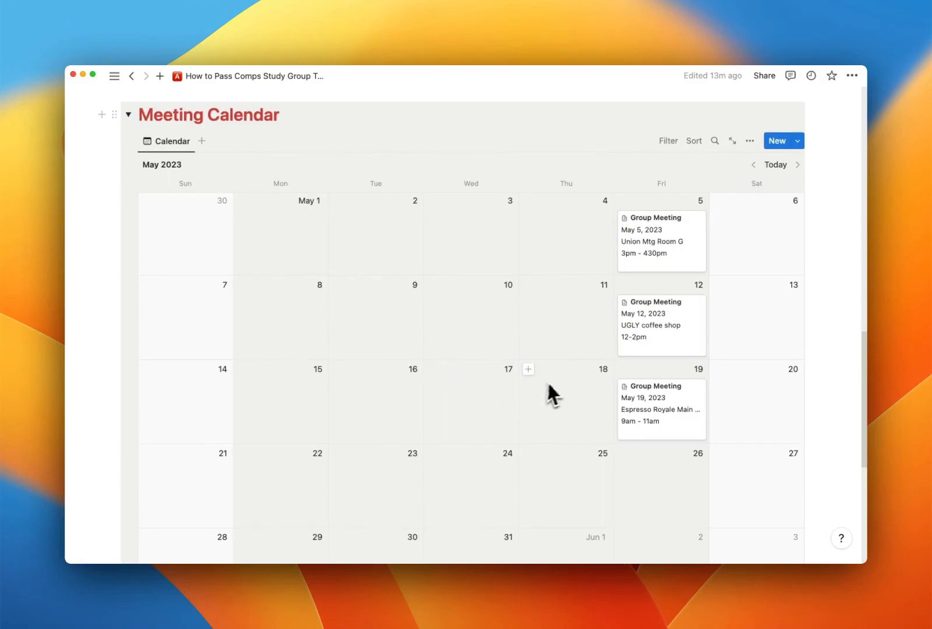
{"action": "left_click", "coordinate": [753, 165]}
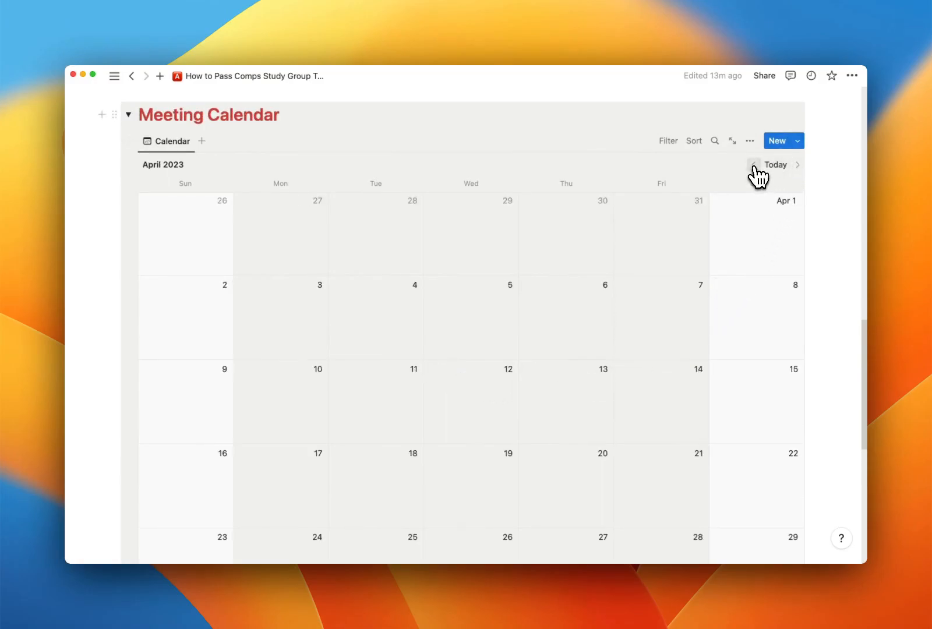
{"action": "left_click", "coordinate": [797, 165]}
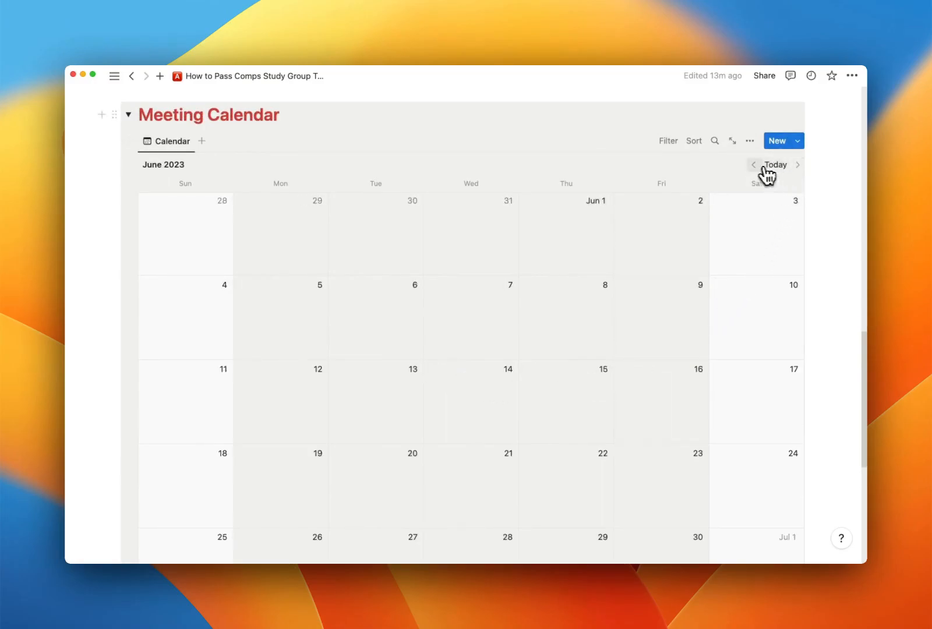
{"action": "left_click", "coordinate": [753, 165]}
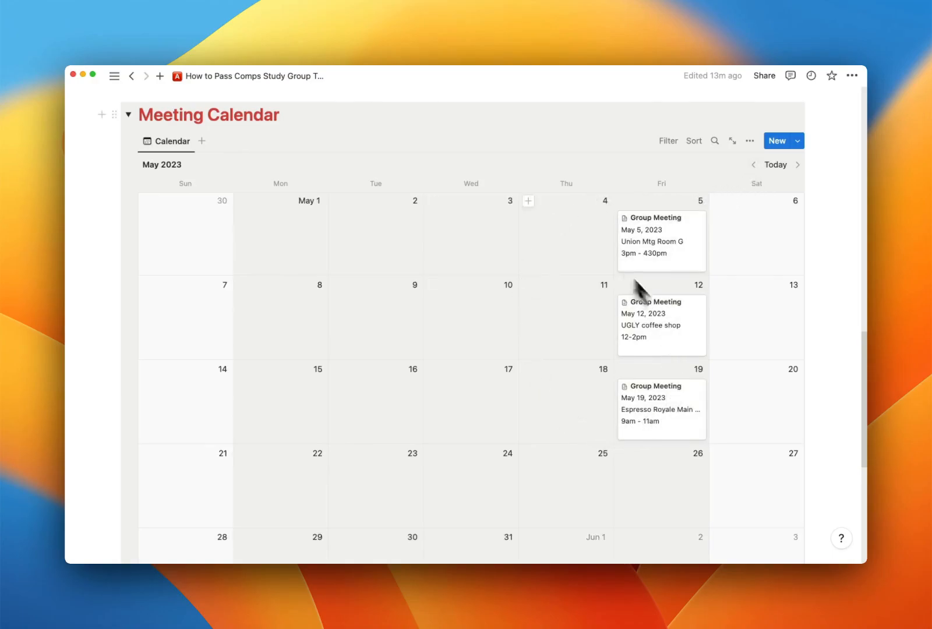
{"action": "mouse_move", "coordinate": [424, 327]}
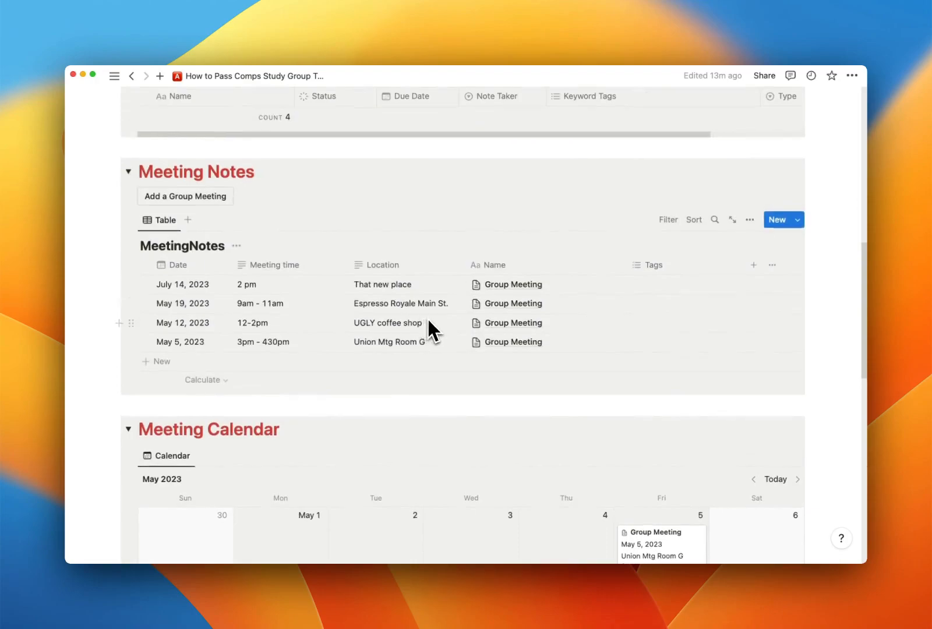
{"action": "scroll", "scroll_direction": "up", "scroll_amount": 3}
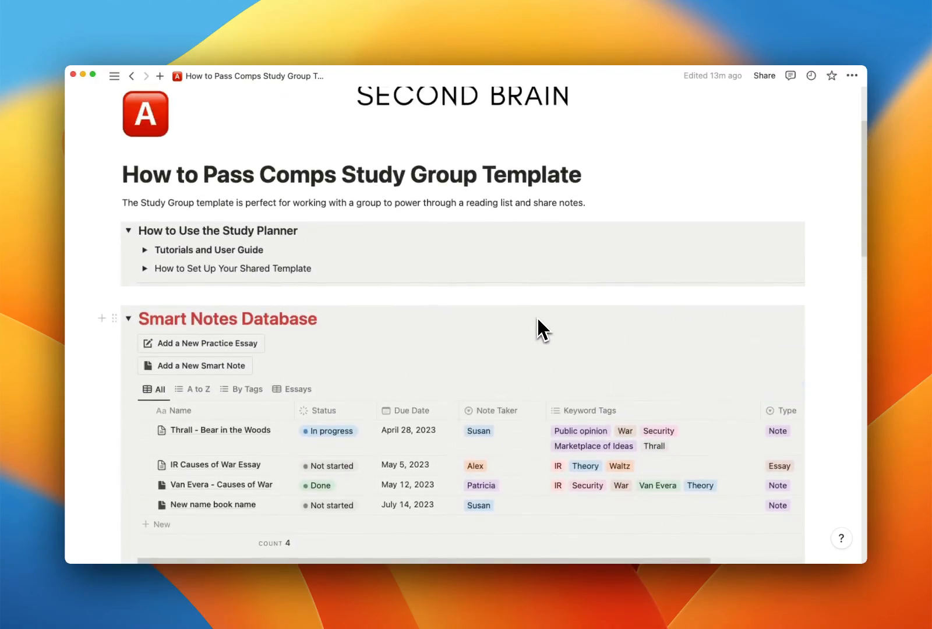
{"action": "scroll", "scroll_direction": "down", "scroll_amount": 3}
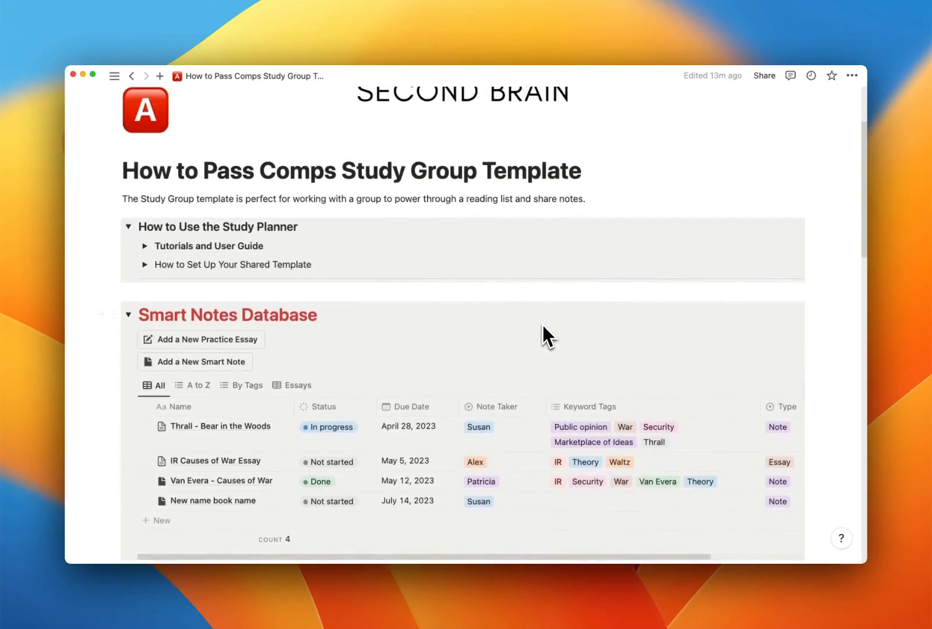
{"action": "scroll", "scroll_direction": "down", "scroll_amount": 3}
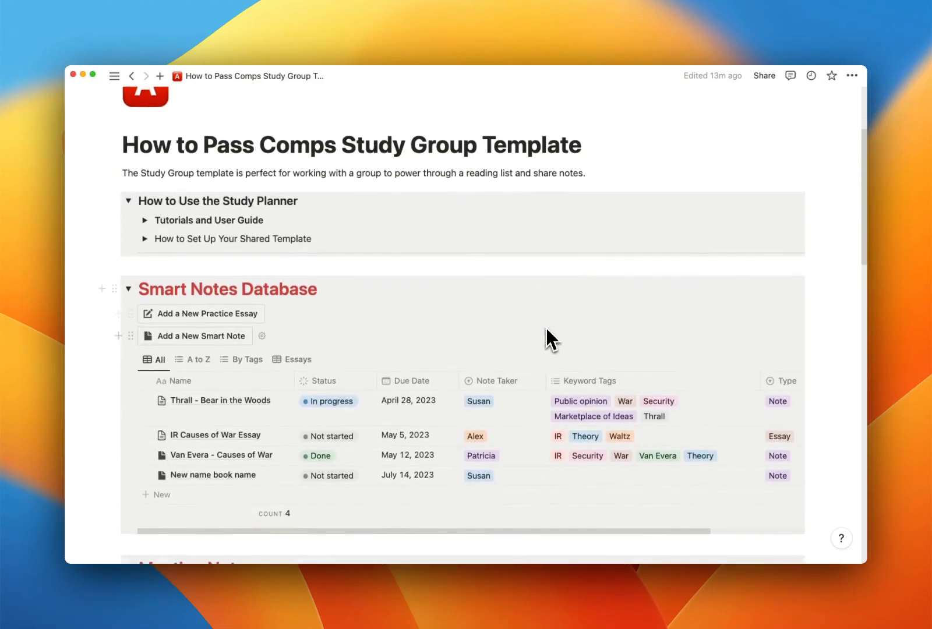